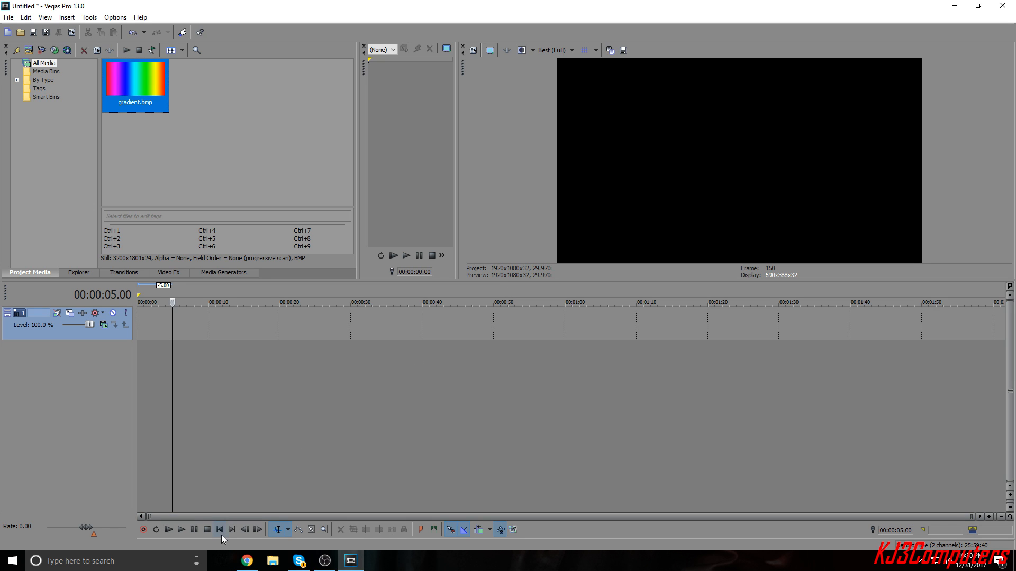
- Insert a new text media title on the track reading 'Gameboy'
{"action": "left_click", "coordinate": [220, 529]}
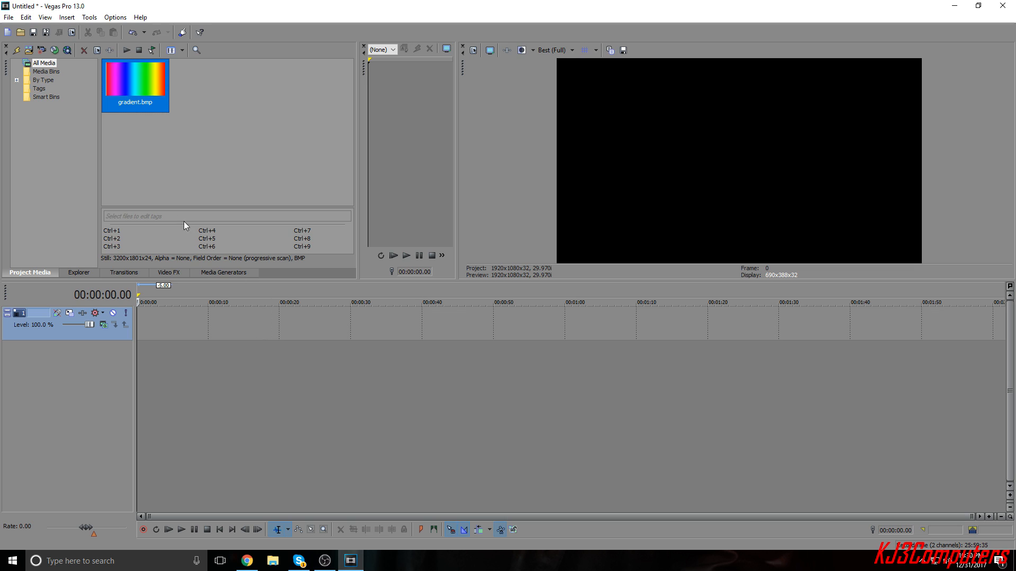
{"action": "mouse_move", "coordinate": [89, 155]}
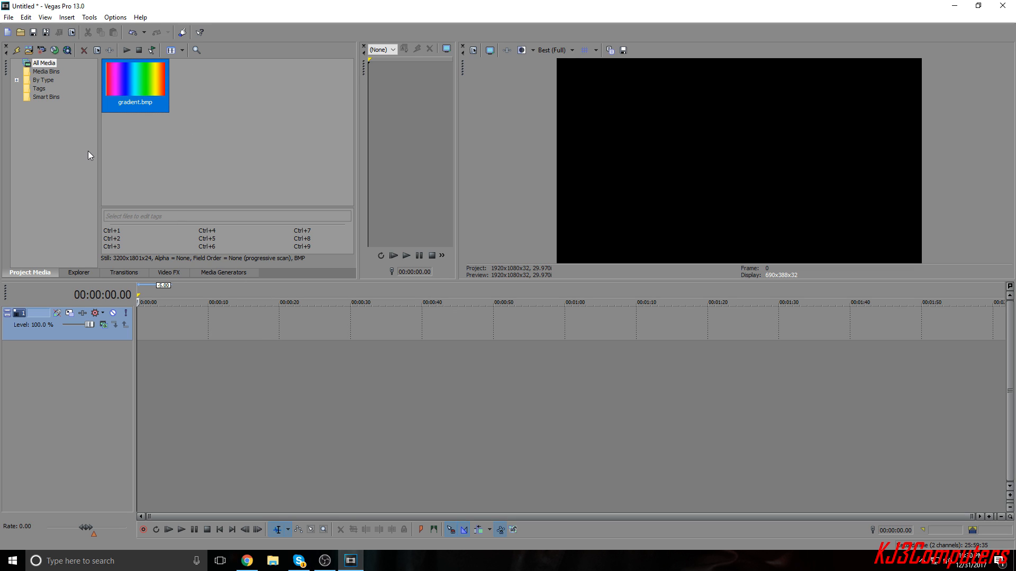
{"action": "mouse_move", "coordinate": [152, 83]}
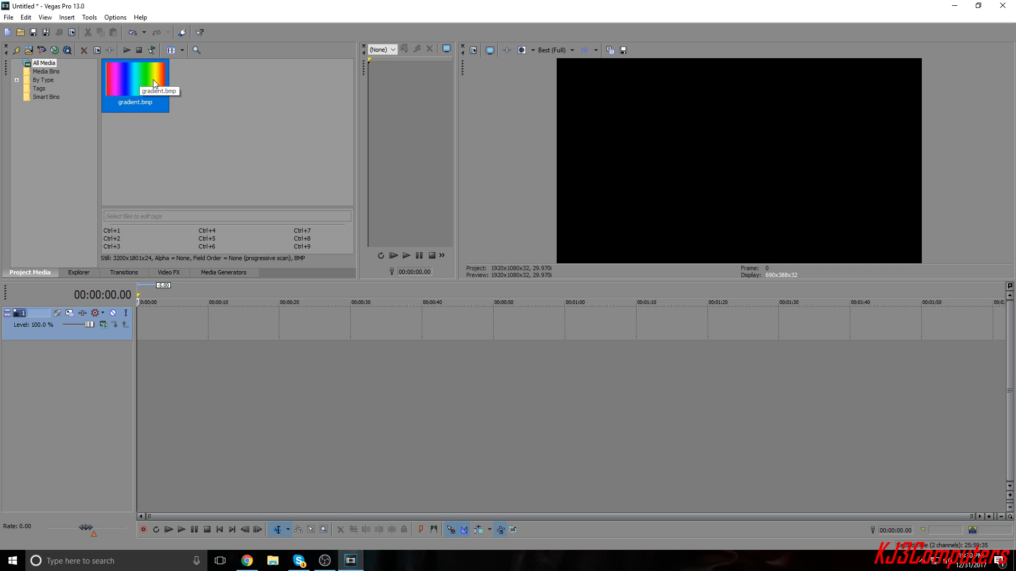
{"action": "mouse_move", "coordinate": [155, 98]}
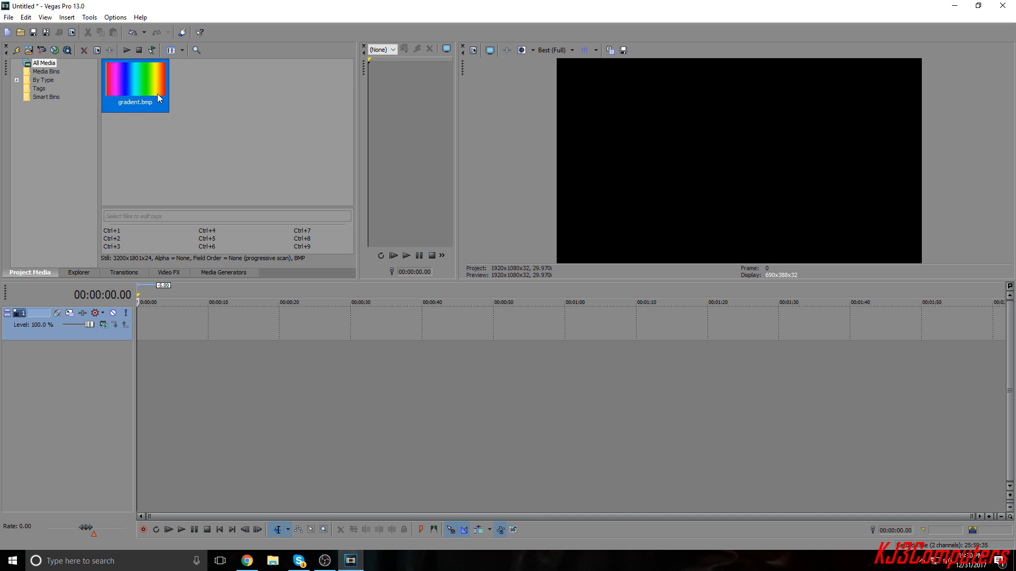
{"action": "mouse_move", "coordinate": [343, 202]}
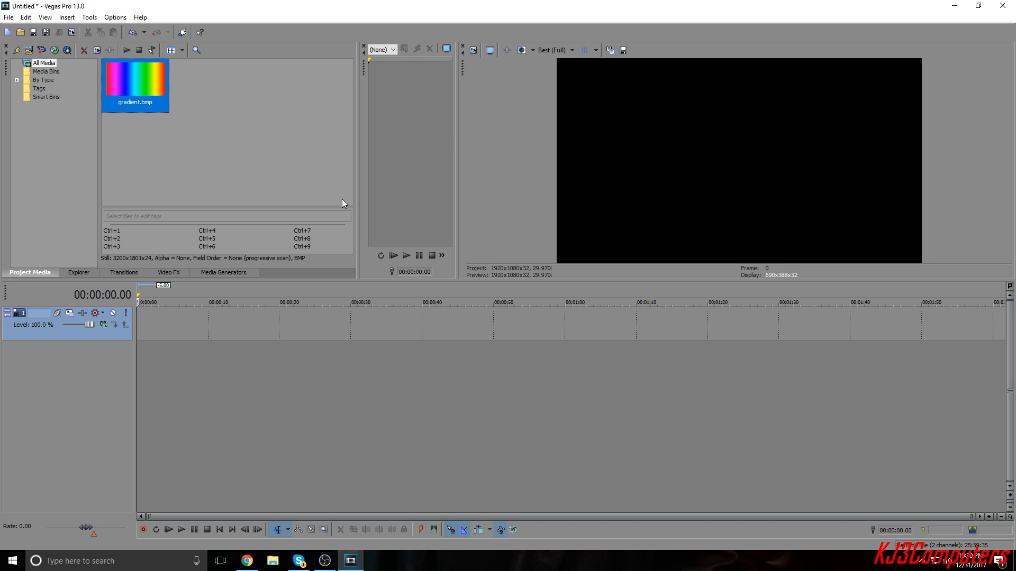
{"action": "mouse_move", "coordinate": [150, 277]}
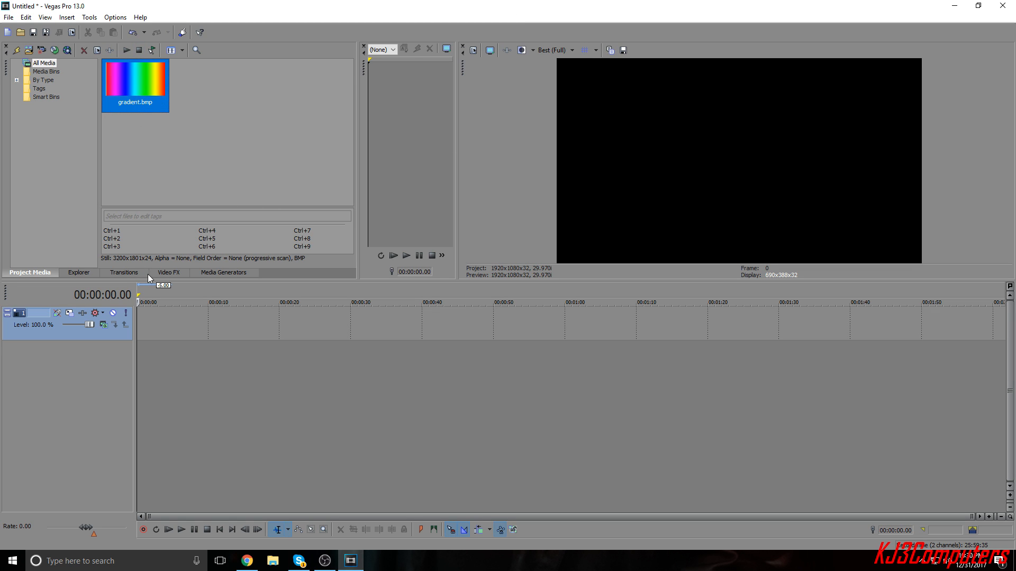
{"action": "right_click", "coordinate": [203, 330]}
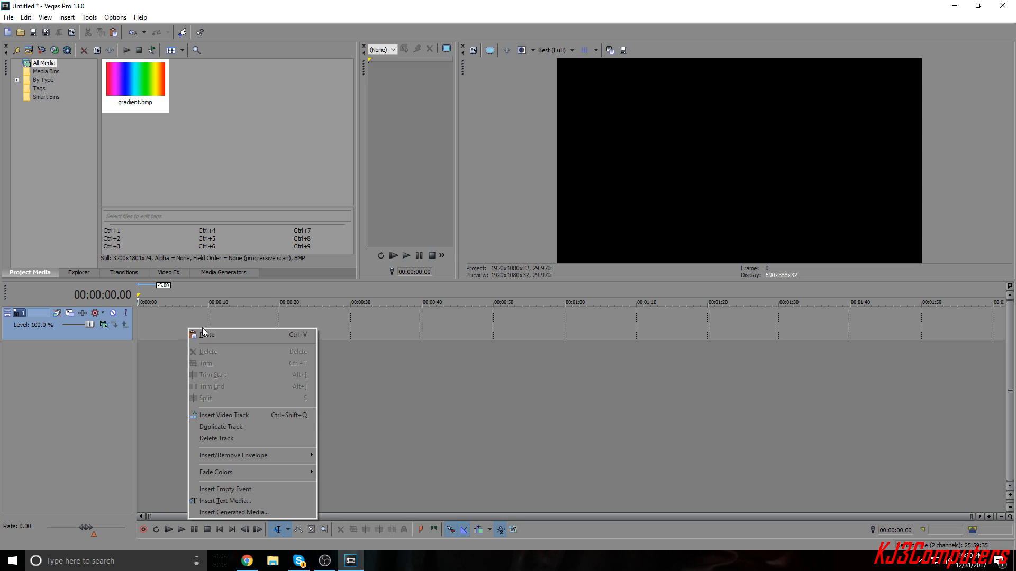
{"action": "mouse_move", "coordinate": [237, 501]}
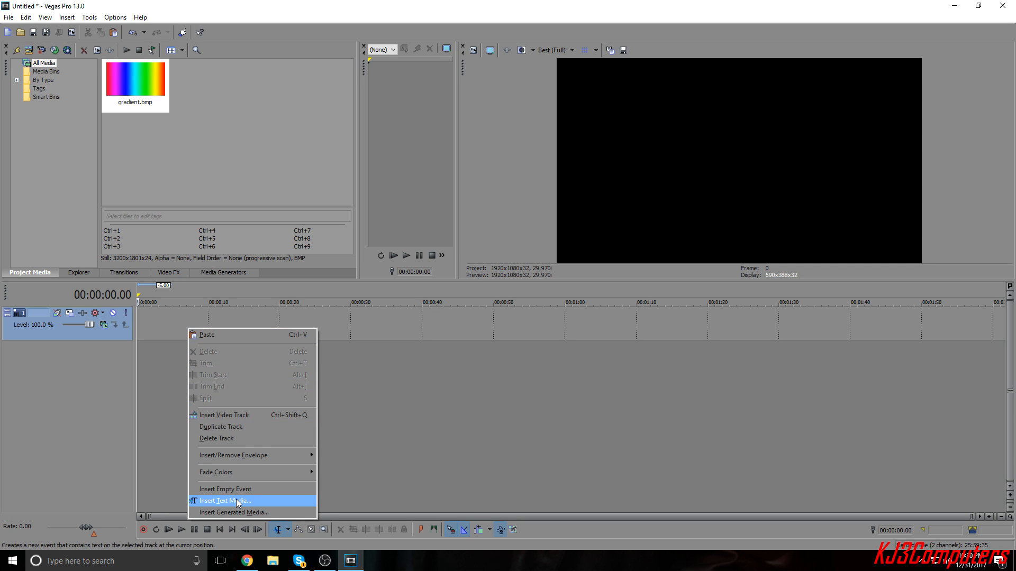
{"action": "left_click", "coordinate": [224, 502]}
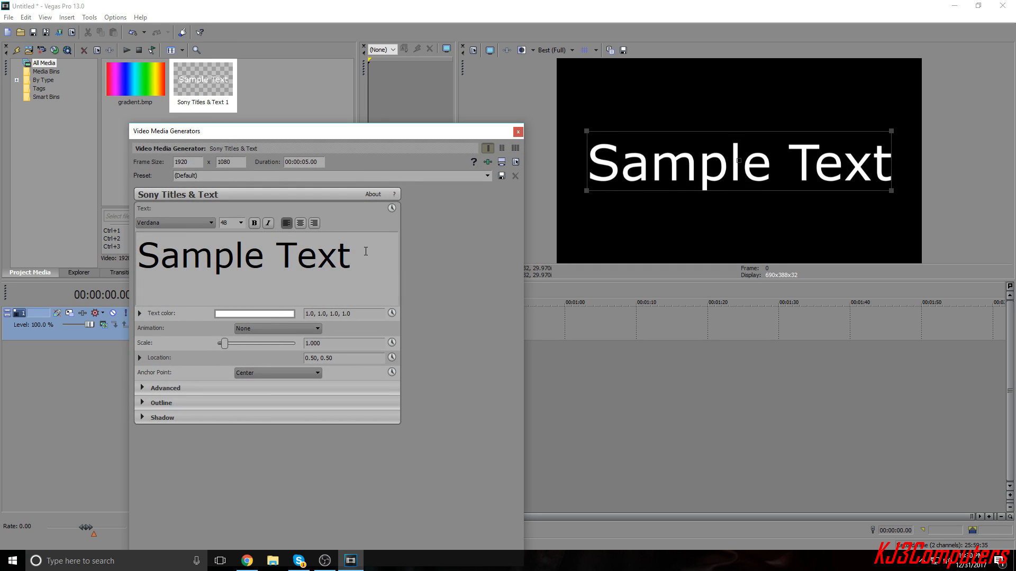
{"action": "triple_click", "coordinate": [242, 254]}
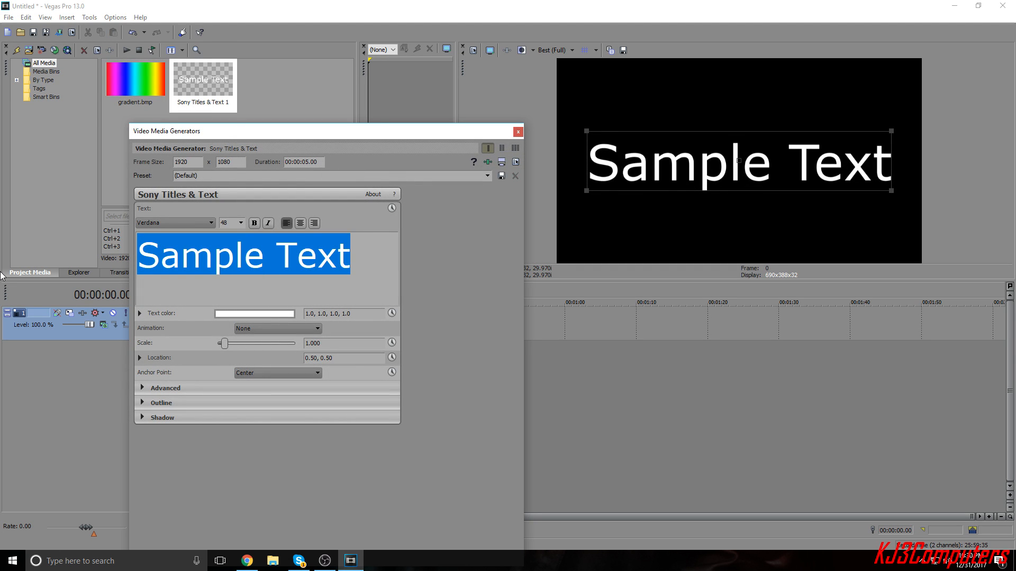
{"action": "type", "text": "Gameb"}
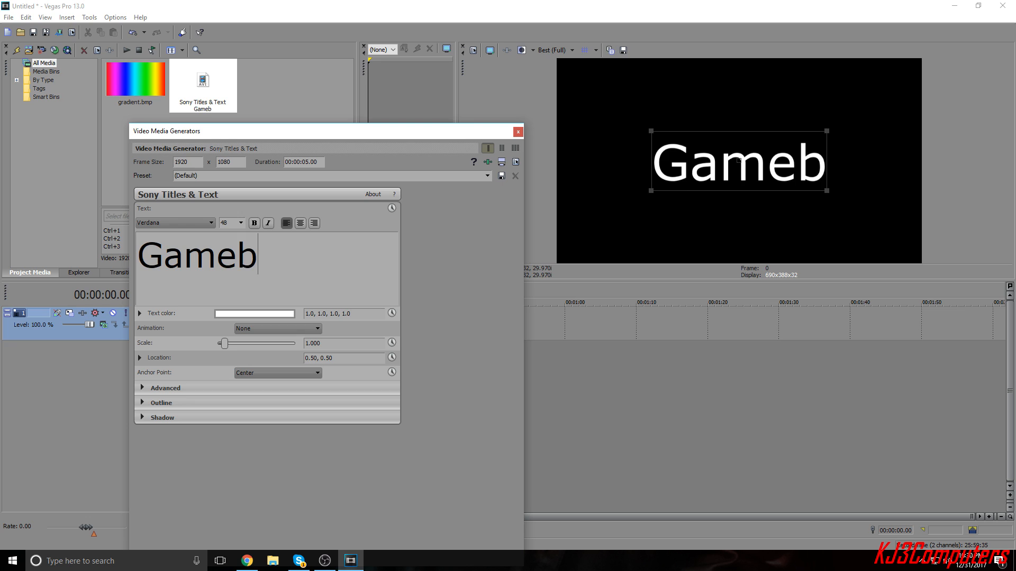
{"action": "type", "text": "oy"}
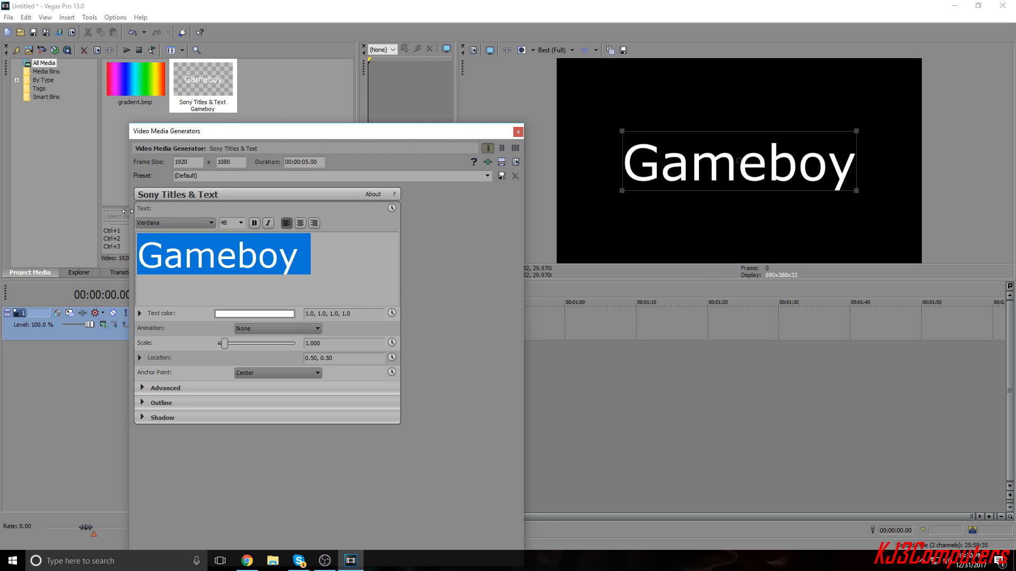
- Give the Gameboy title the Early GameBoy Regular font at size 42
{"action": "left_click", "coordinate": [208, 222]}
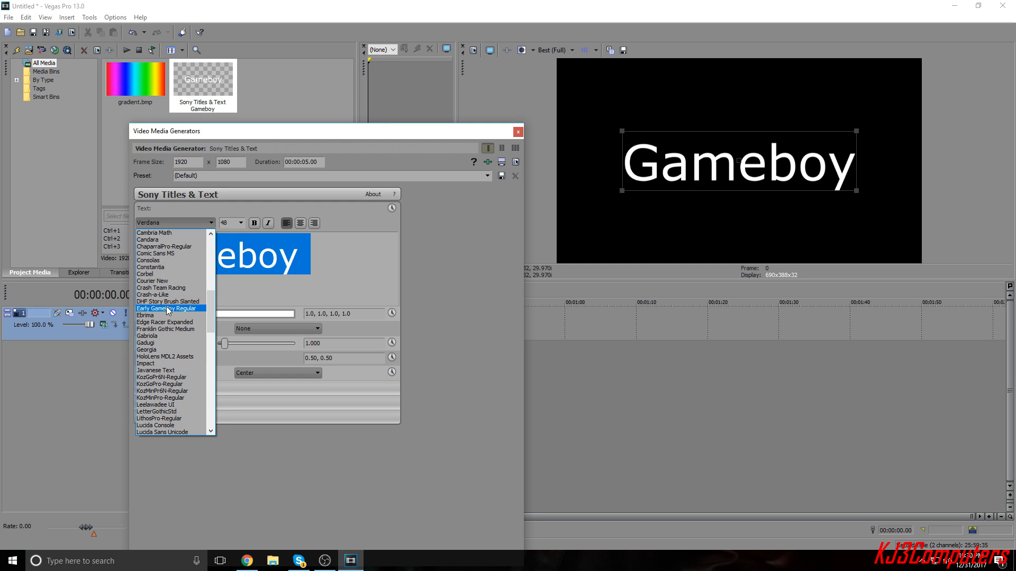
{"action": "left_click", "coordinate": [243, 223]}
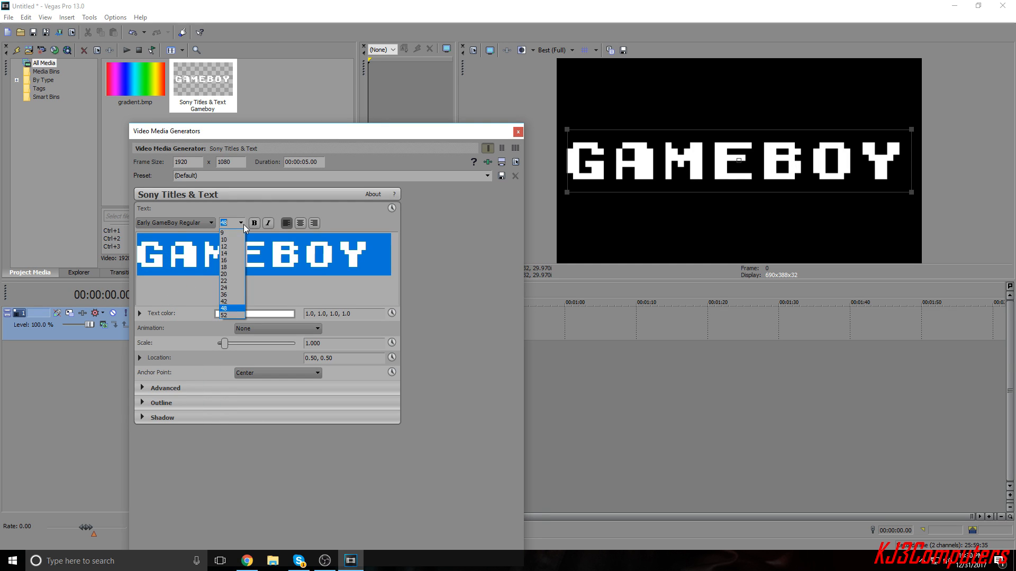
{"action": "left_click", "coordinate": [224, 301]}
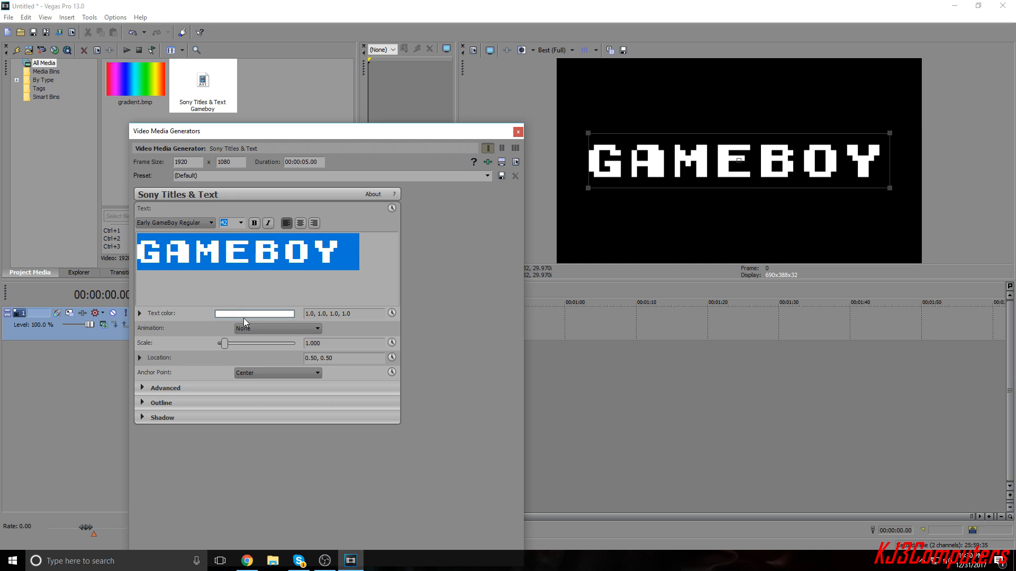
- Make the title text transparent (alpha 0) on an opaque white background and close the generator
{"action": "left_click", "coordinate": [254, 313]}
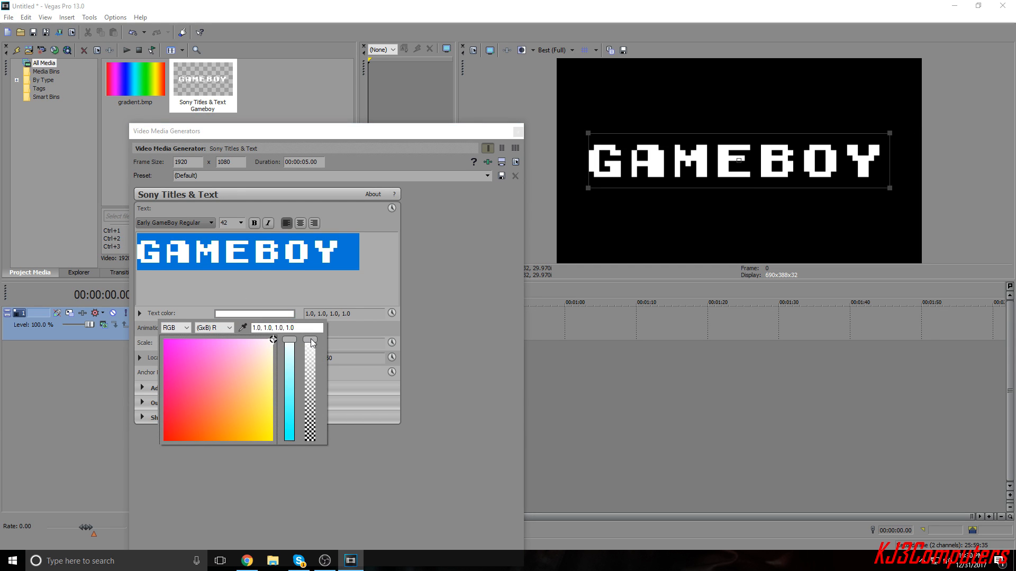
{"action": "mouse_move", "coordinate": [310, 345]}
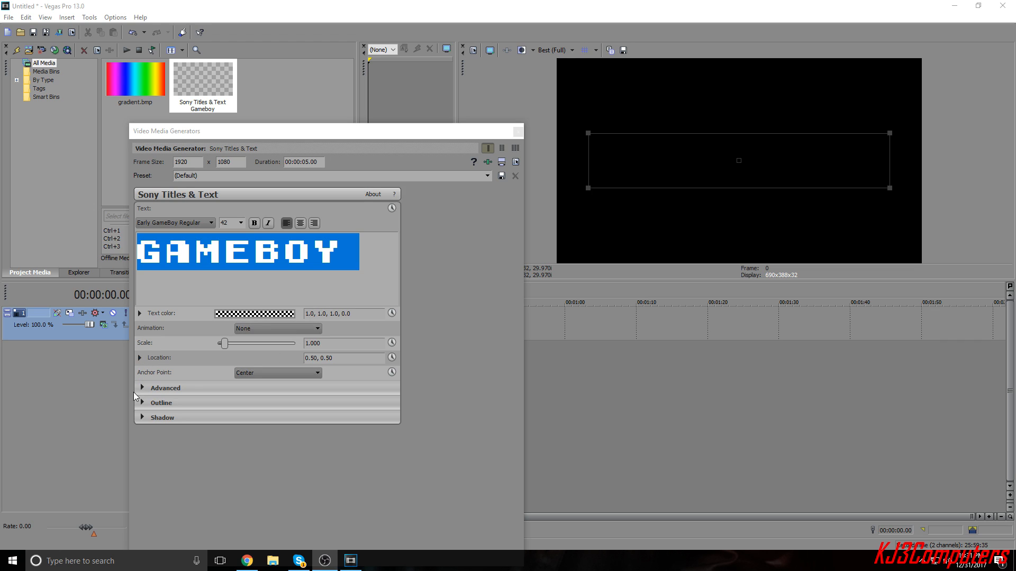
{"action": "left_click", "coordinate": [141, 387]}
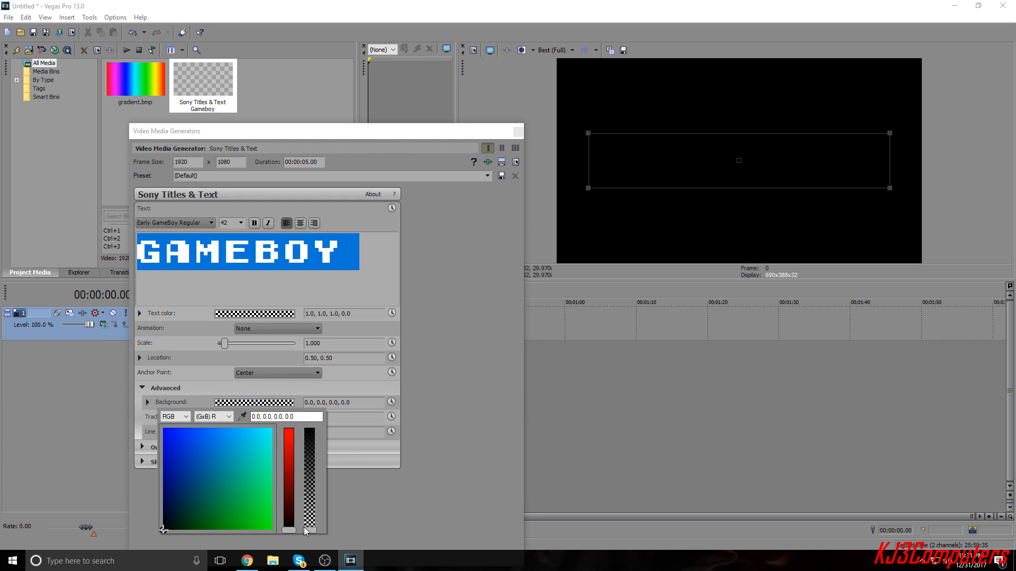
{"action": "left_click_drag", "start_coordinate": [310, 530], "coordinate": [310, 427]}
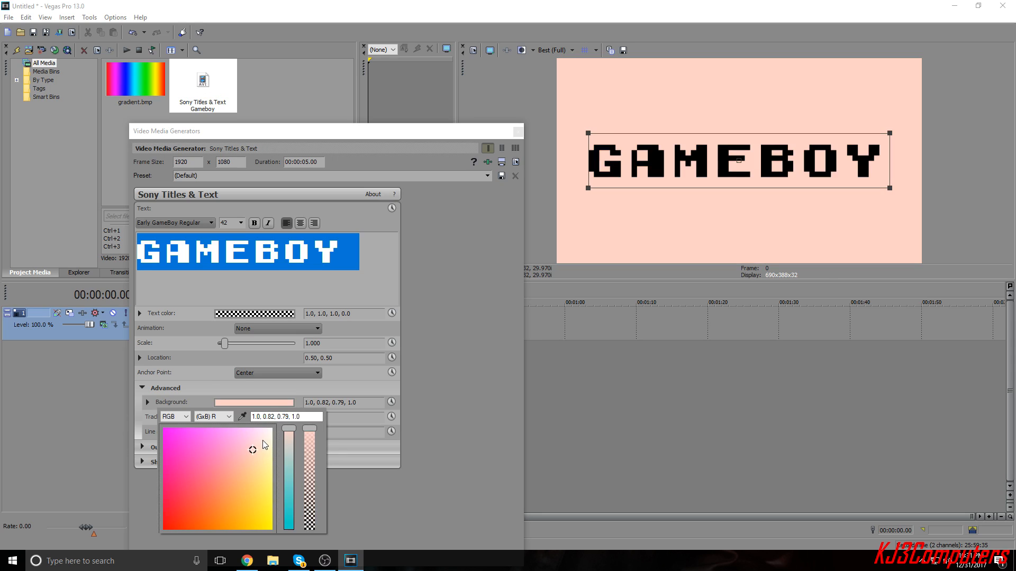
{"action": "left_click", "coordinate": [271, 428]}
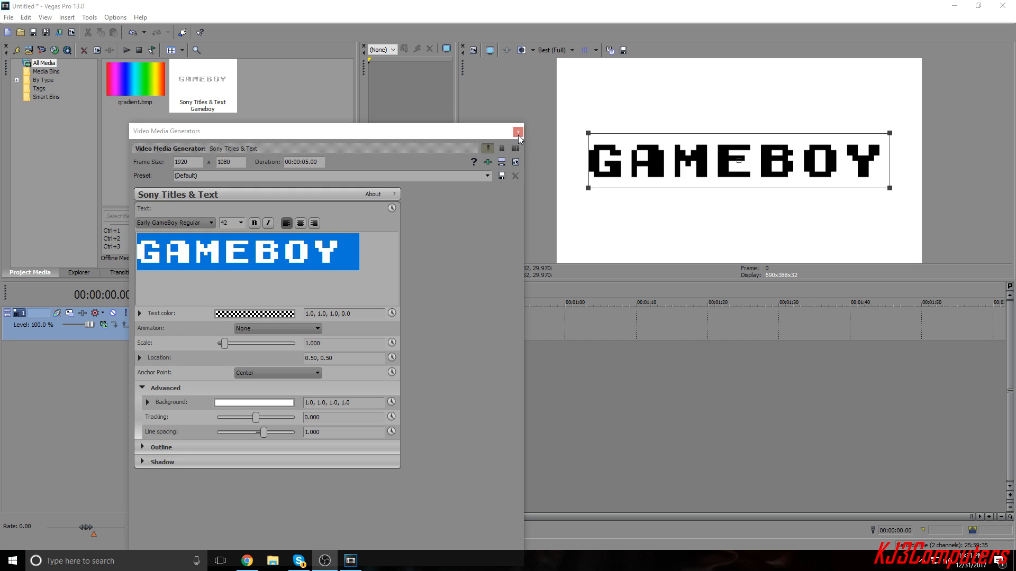
{"action": "left_click", "coordinate": [517, 131]}
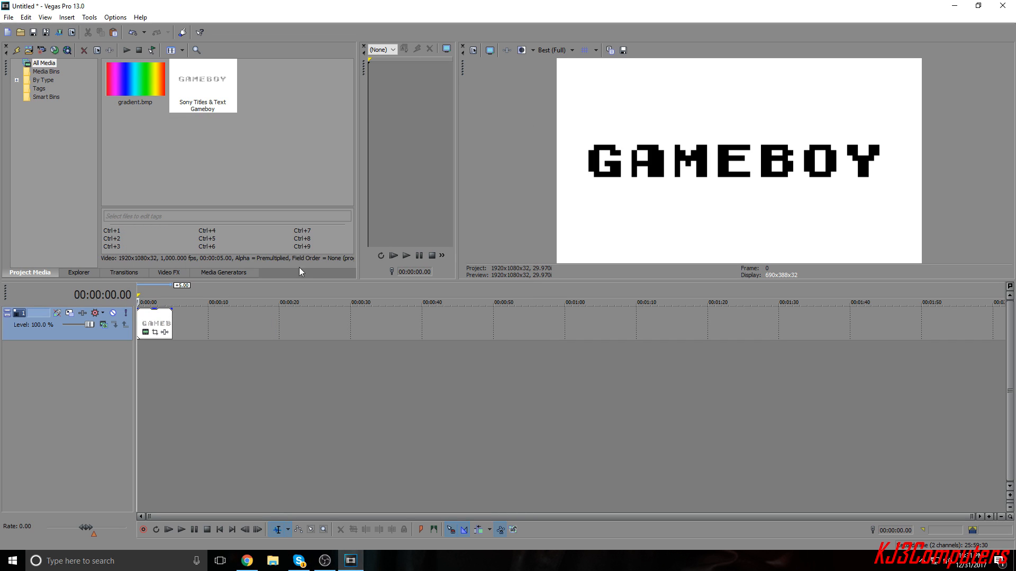
{"action": "mouse_move", "coordinate": [175, 278]}
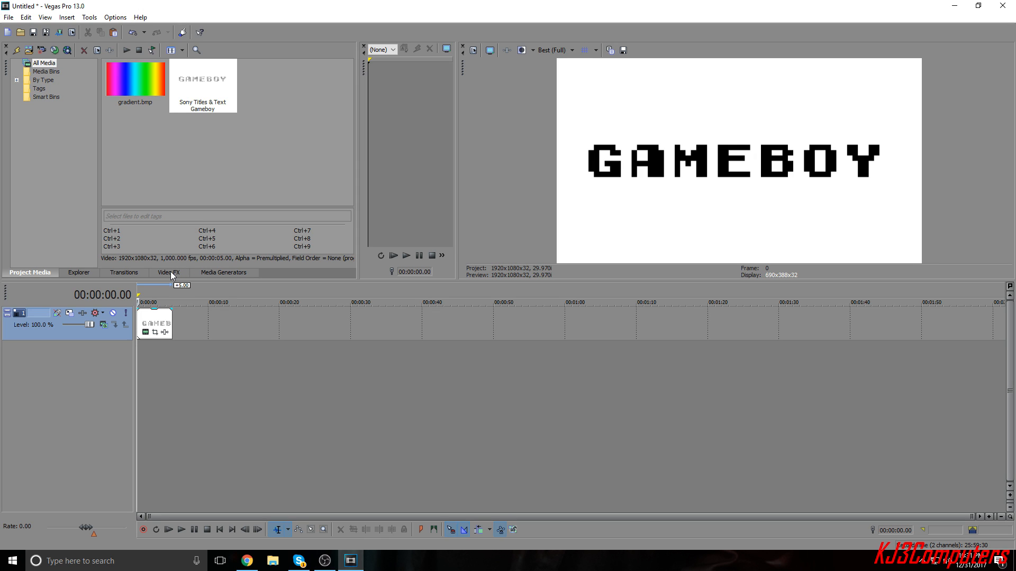
{"action": "mouse_move", "coordinate": [163, 134]}
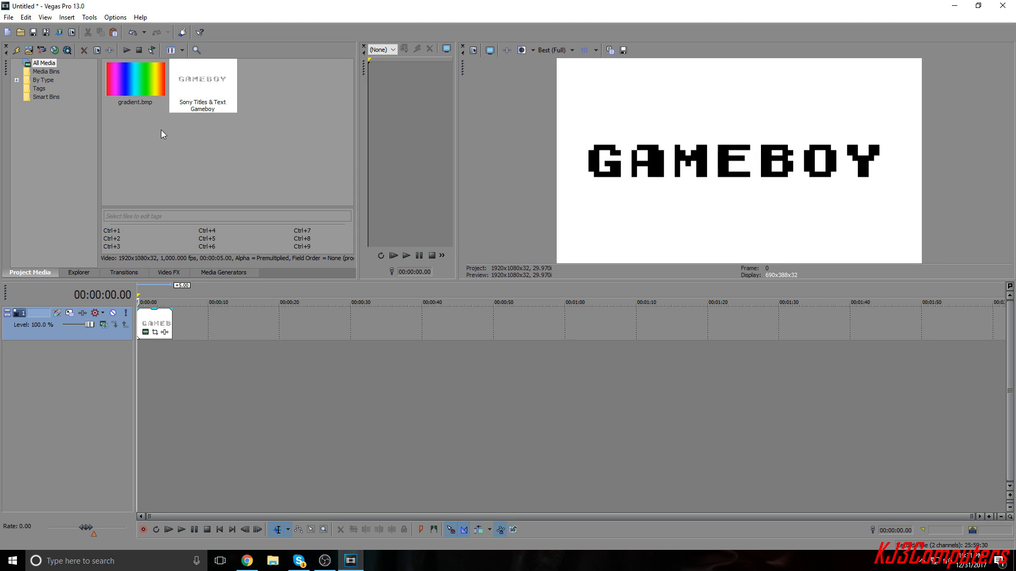
{"action": "mouse_move", "coordinate": [216, 424]}
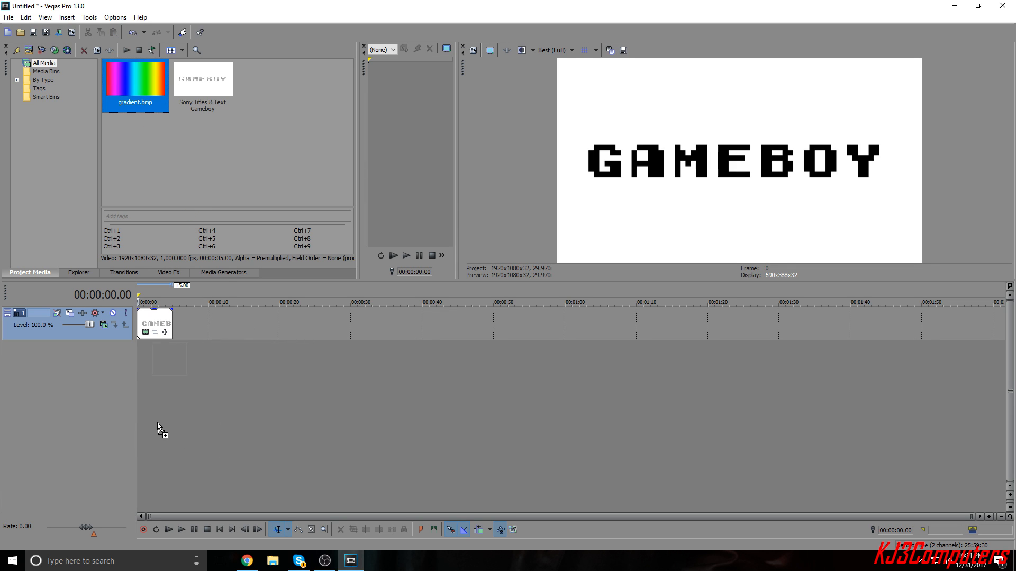
- Place gradient.bmp on a track below the title and preview GAMEBOY in rainbow colours
{"action": "left_click_drag", "start_coordinate": [135, 78], "coordinate": [164, 359]}
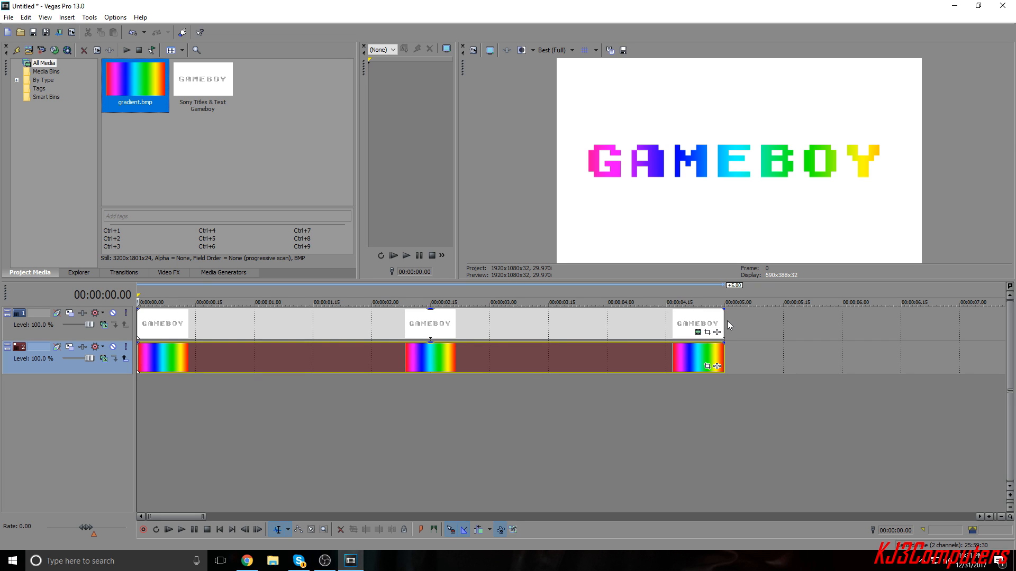
{"action": "mouse_move", "coordinate": [724, 321]}
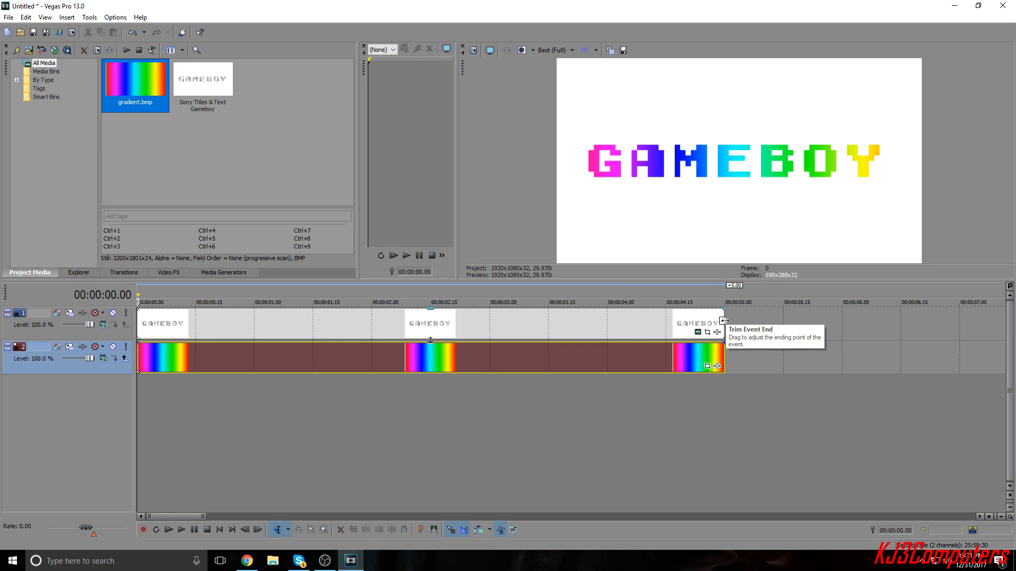
{"action": "mouse_move", "coordinate": [221, 542]}
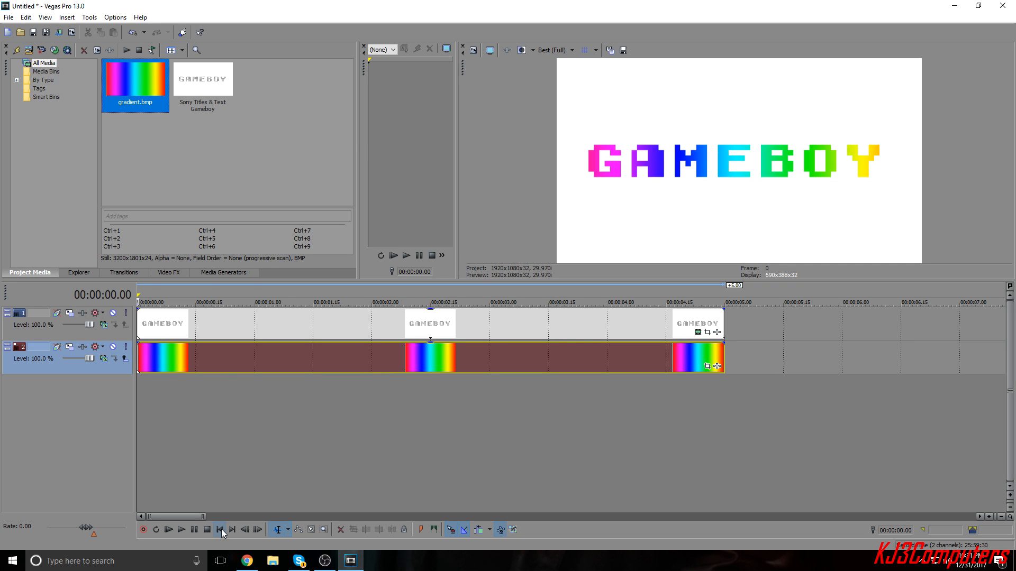
{"action": "mouse_move", "coordinate": [181, 529]}
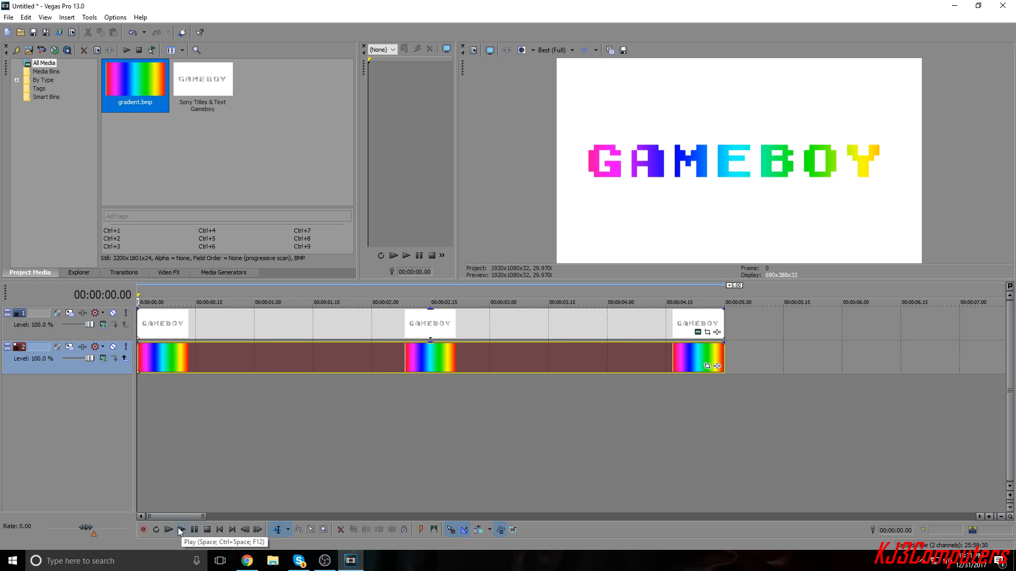
{"action": "left_click", "coordinate": [181, 529]}
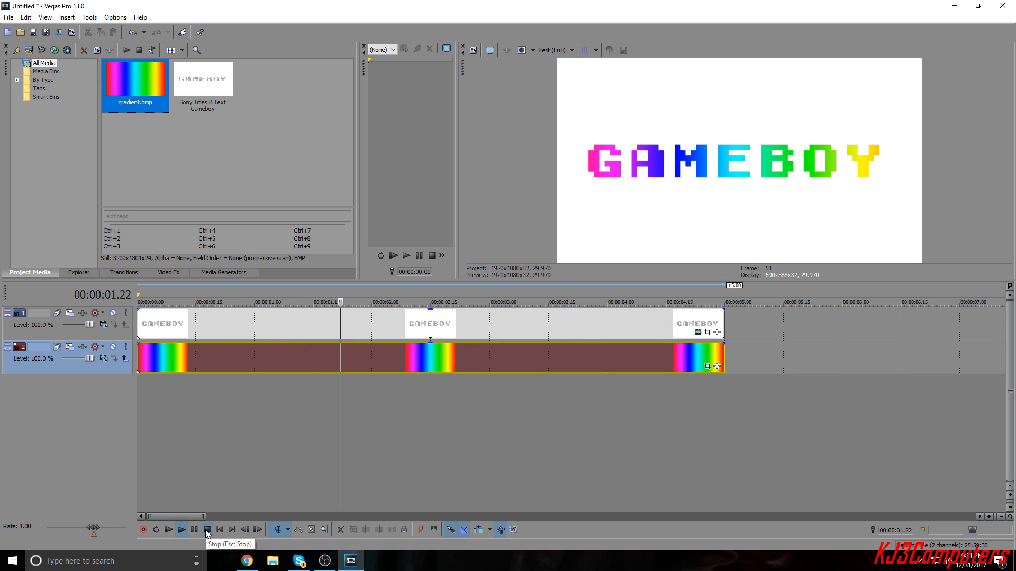
{"action": "left_click", "coordinate": [206, 530]}
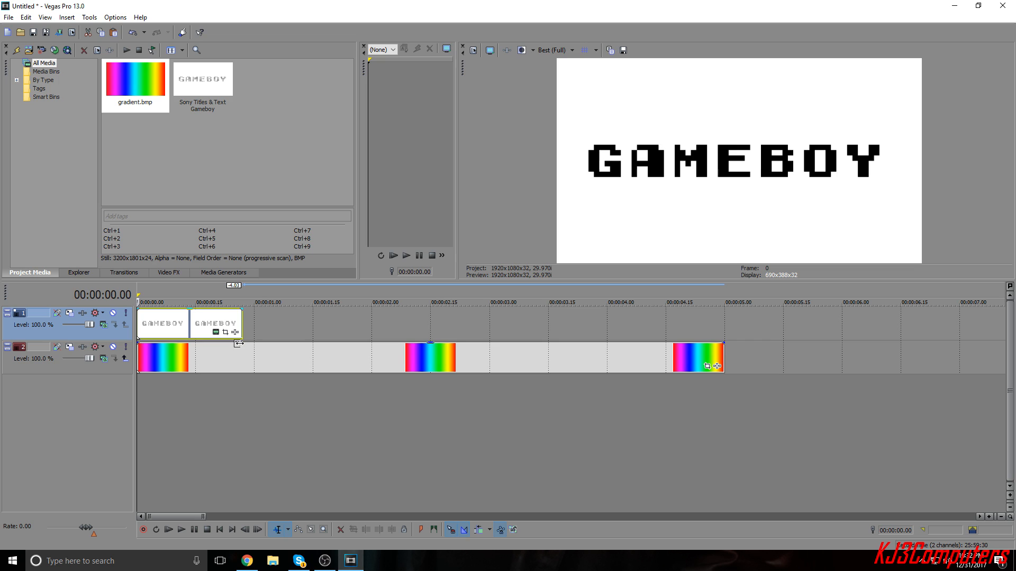
{"action": "left_click", "coordinate": [182, 529]}
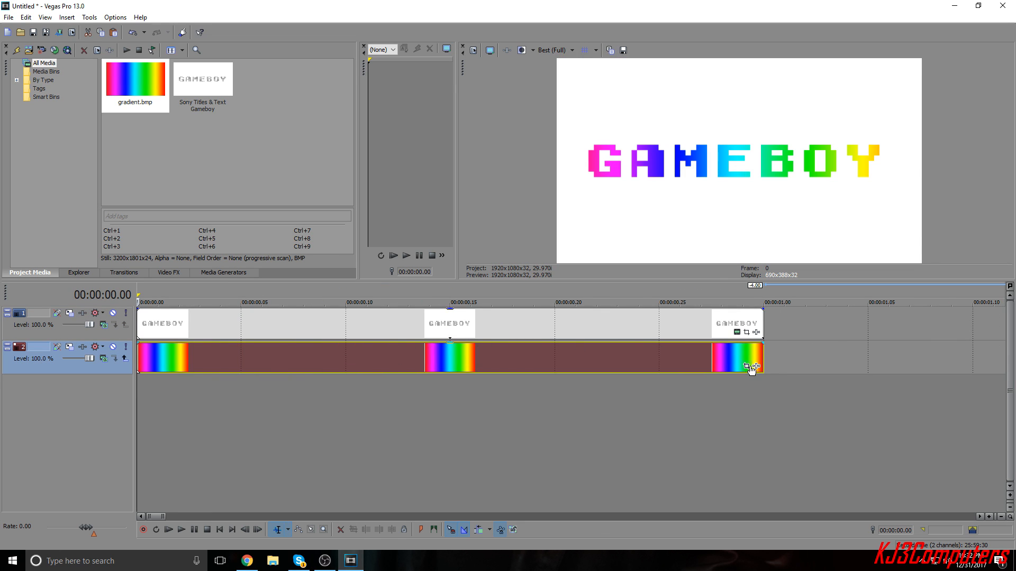
{"action": "mouse_move", "coordinate": [749, 369]}
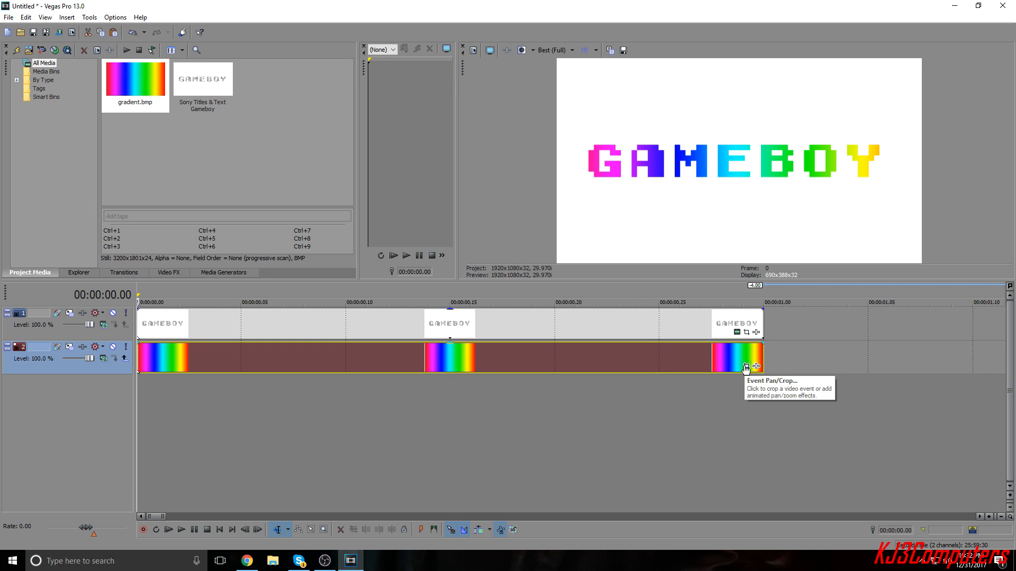
- Animate the gradient clip's pan/crop so the rainbow sweeps sideways across the letters over one second
{"action": "left_click", "coordinate": [746, 366]}
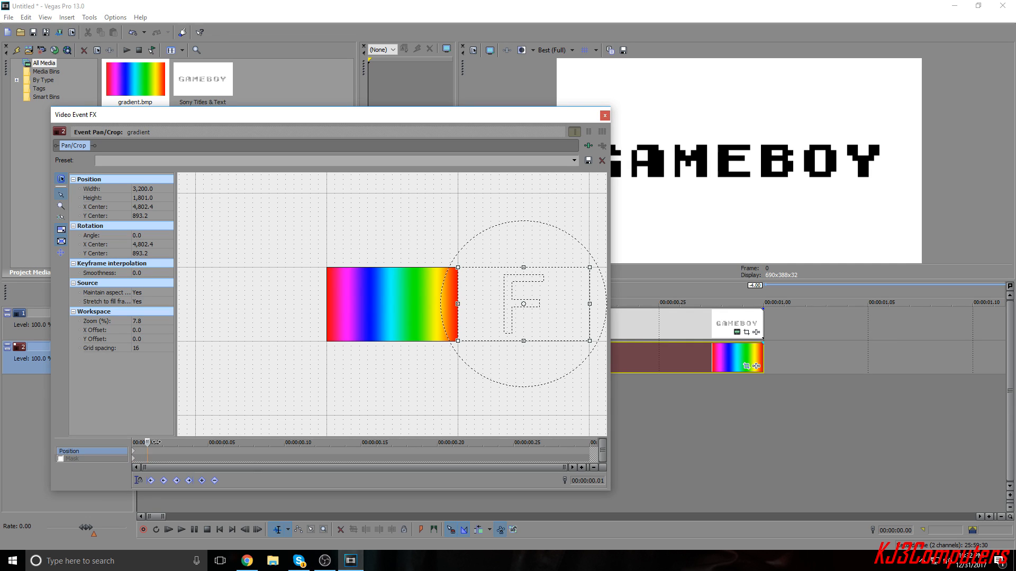
{"action": "left_click_drag", "start_coordinate": [148, 443], "coordinate": [590, 442]}
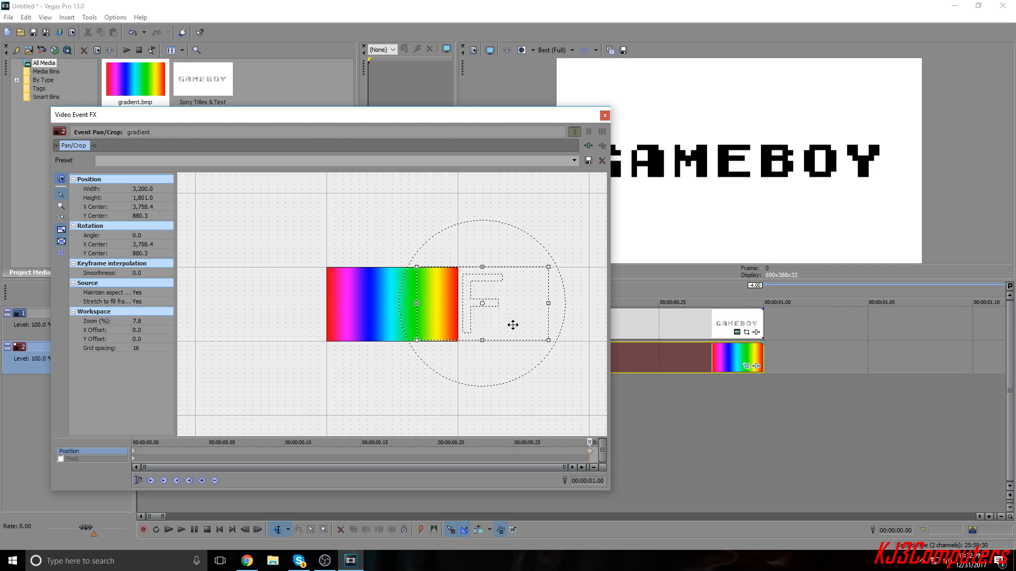
{"action": "left_click_drag", "start_coordinate": [512, 325], "coordinate": [298, 327]}
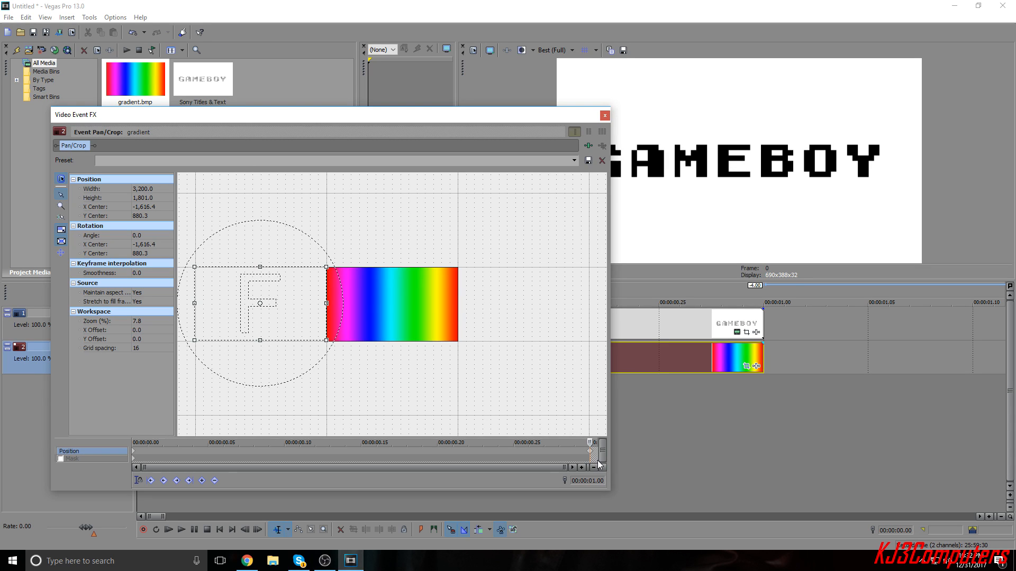
{"action": "left_click", "coordinate": [604, 115]}
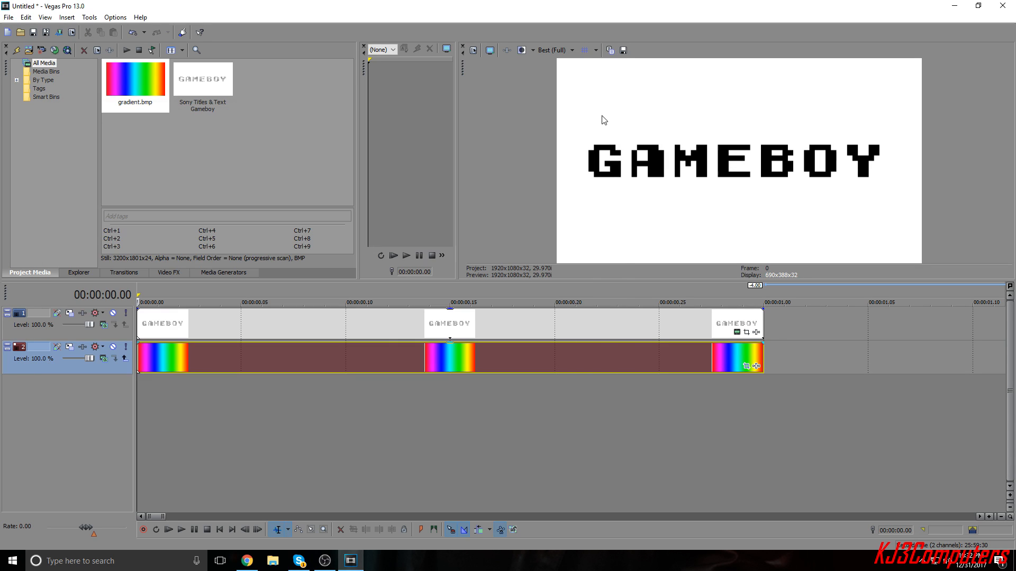
- Insert a new empty video track above the title and gradient tracks
{"action": "left_click", "coordinate": [182, 531]}
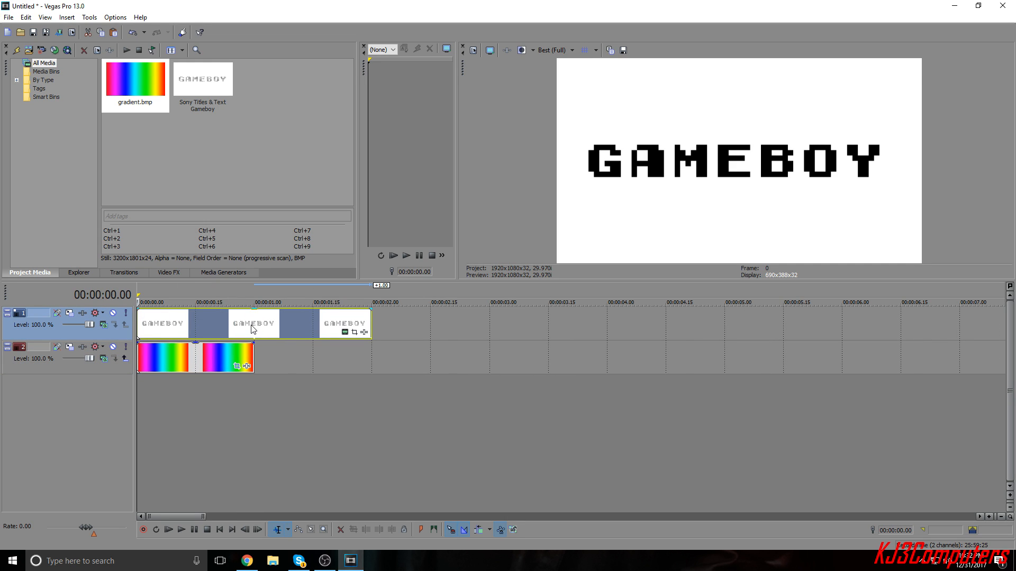
{"action": "left_click", "coordinate": [180, 529]}
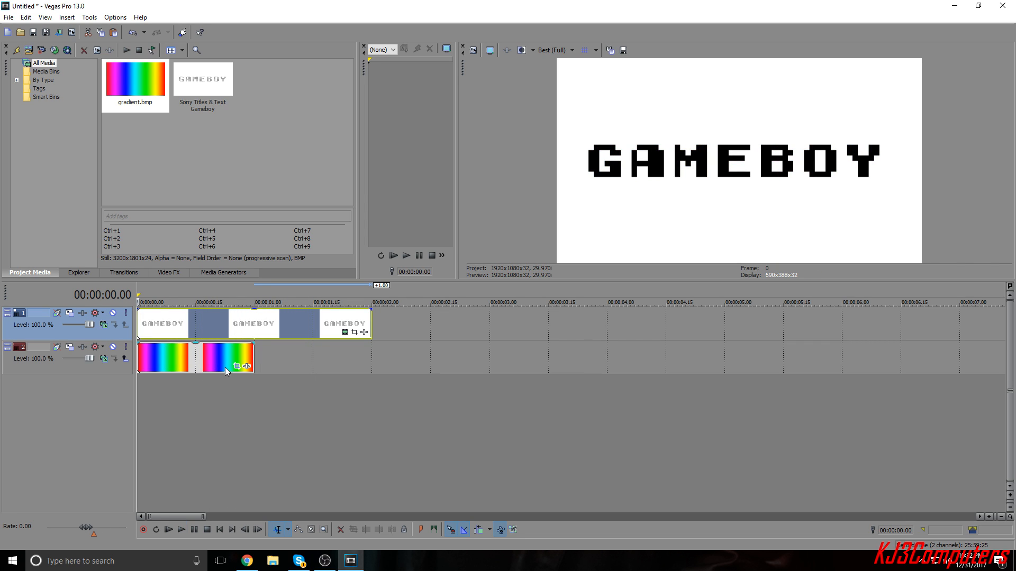
{"action": "mouse_move", "coordinate": [284, 395]}
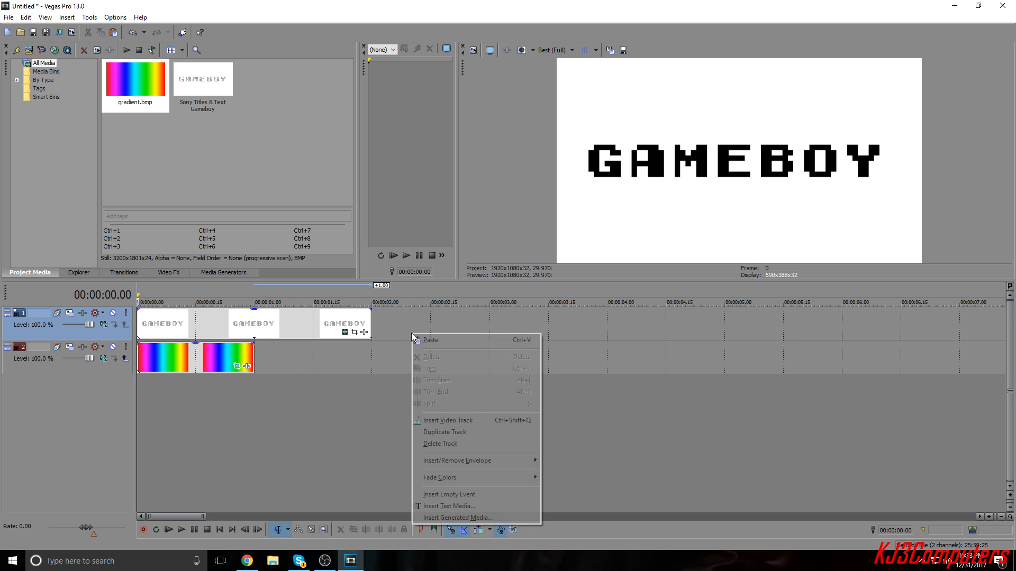
{"action": "left_click", "coordinate": [447, 421]}
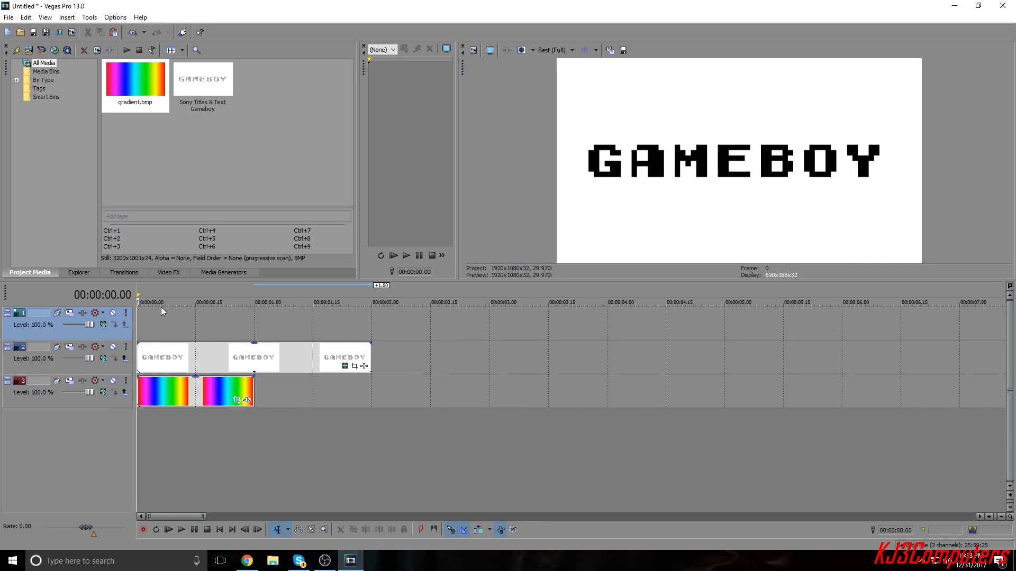
- Add a White solid-colour clip to the top track and bring up its pan/crop settings
{"action": "left_click", "coordinate": [224, 273]}
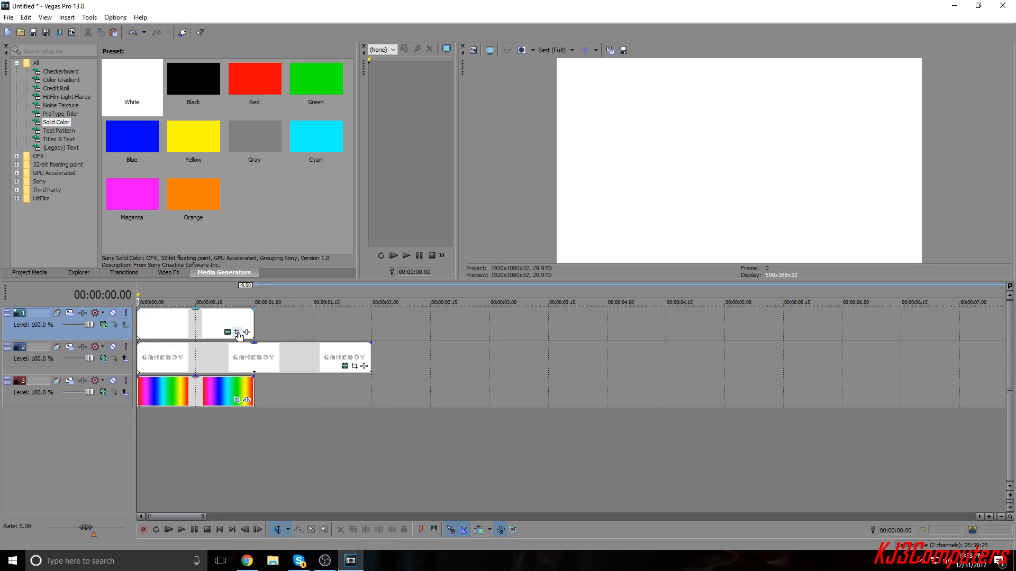
{"action": "left_click", "coordinate": [237, 332]}
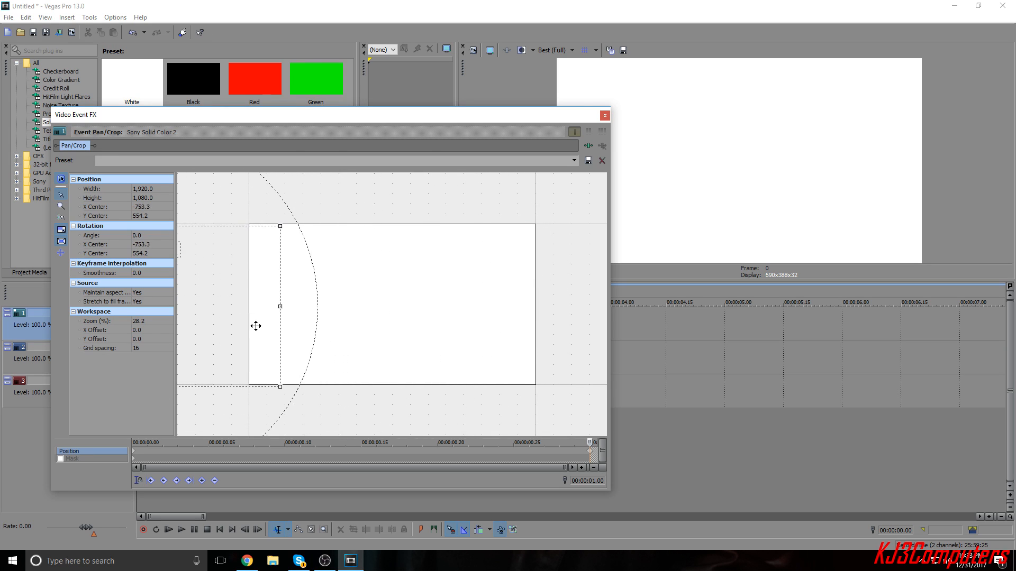
- Slide the white frame off screen at the end keyframe and preview the left-to-right reveal
{"action": "left_click_drag", "start_coordinate": [279, 306], "coordinate": [250, 307]}
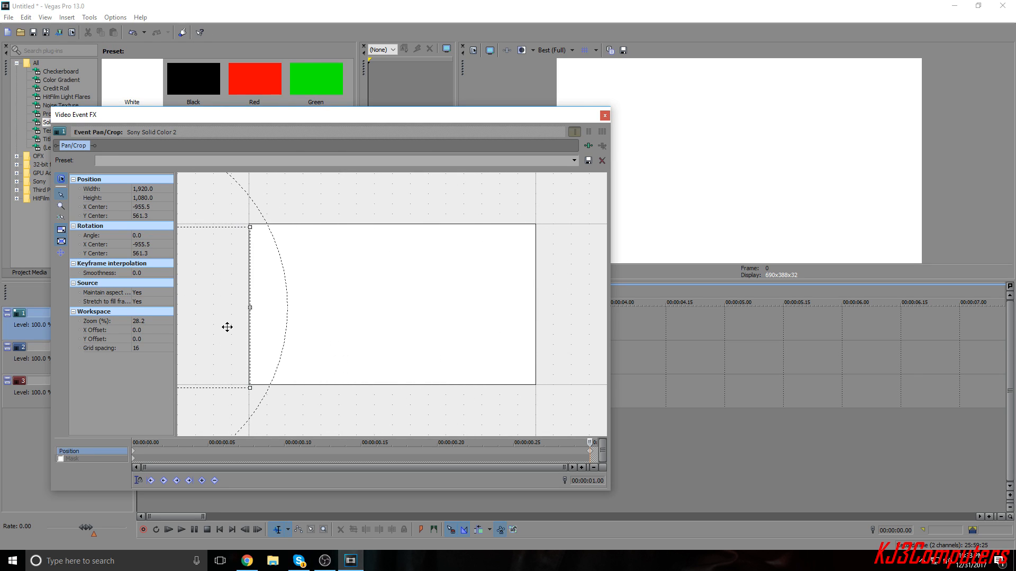
{"action": "left_click_drag", "start_coordinate": [228, 327], "coordinate": [227, 325]}
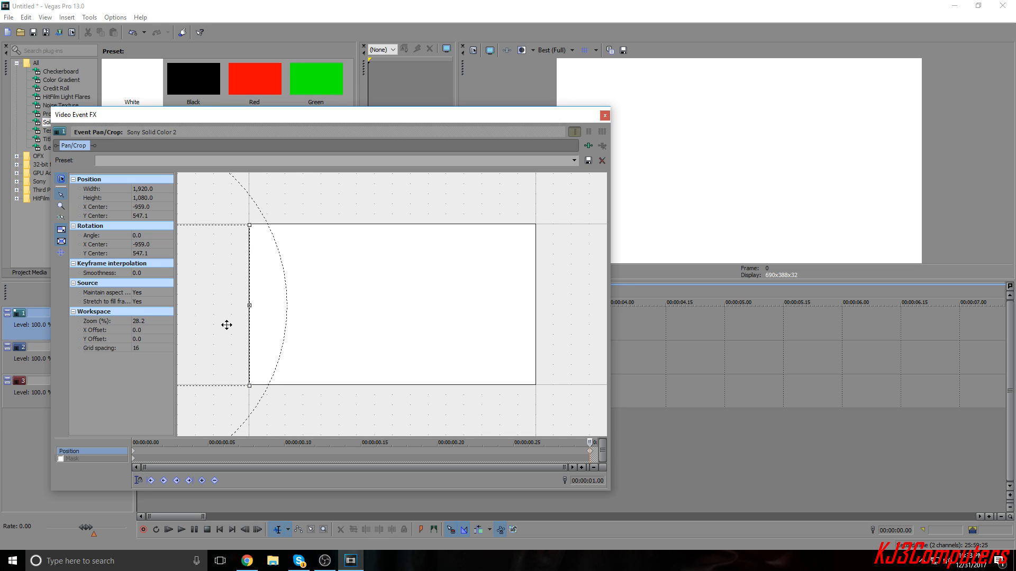
{"action": "left_click", "coordinate": [604, 116]}
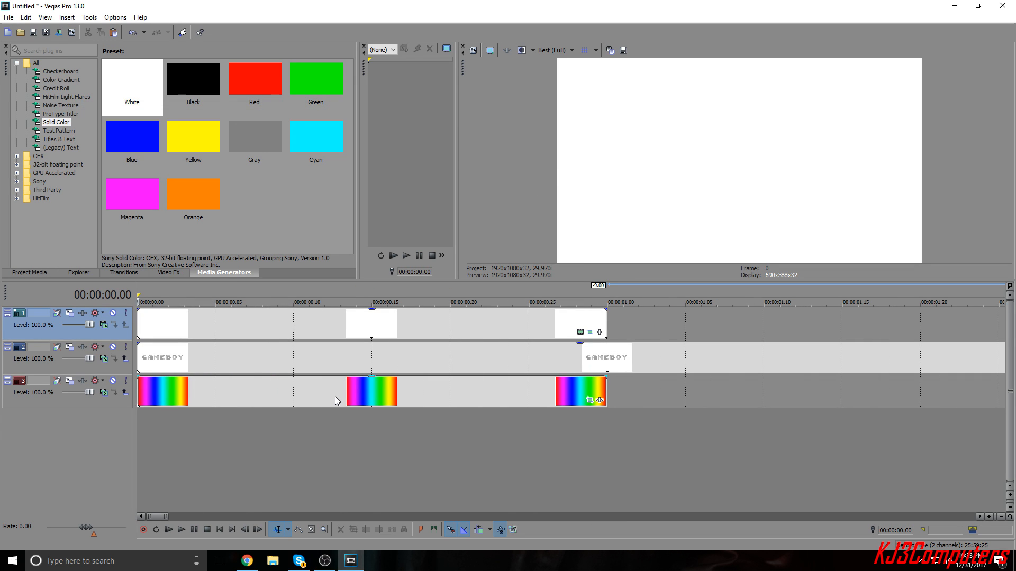
{"action": "left_click", "coordinate": [181, 530]}
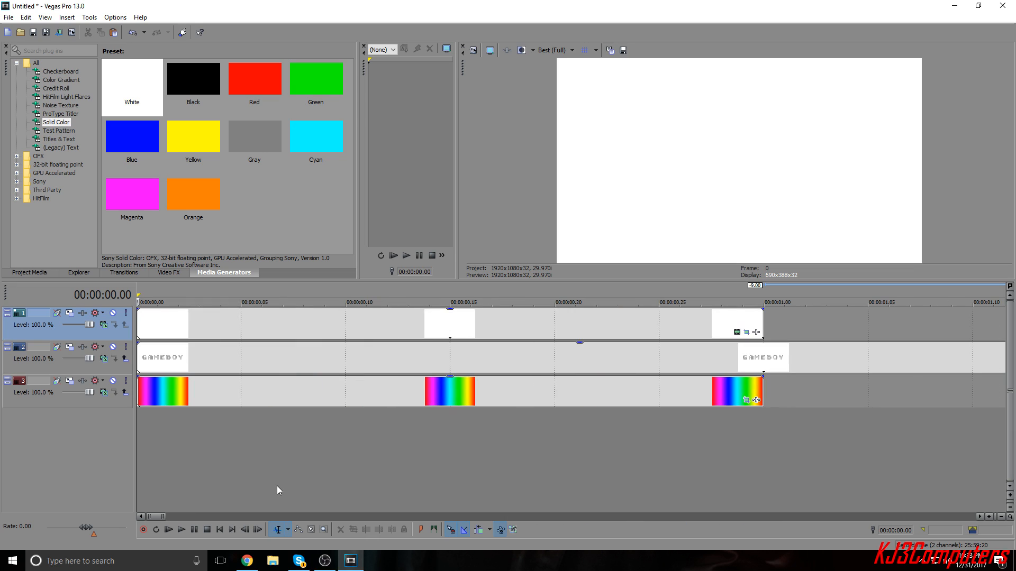
{"action": "left_click", "coordinate": [180, 530]}
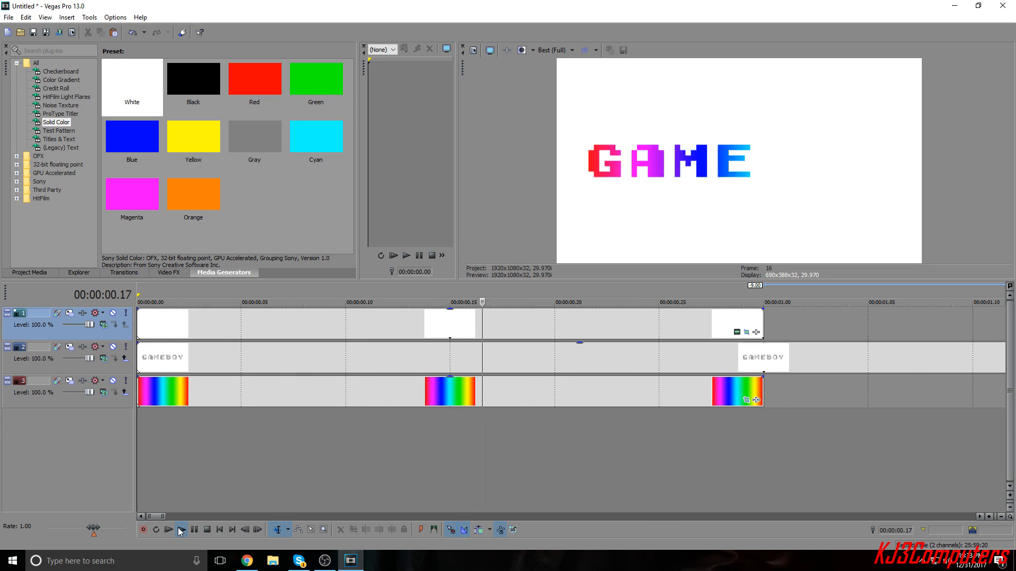
- Stop the preview playback at the start of the intro
{"action": "left_click", "coordinate": [207, 529]}
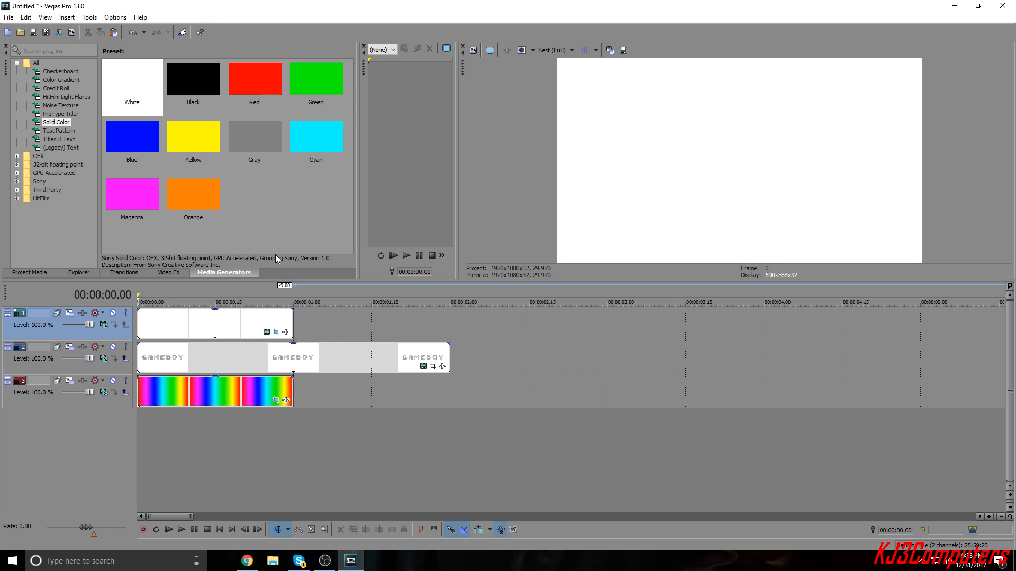
{"action": "mouse_move", "coordinate": [138, 154]}
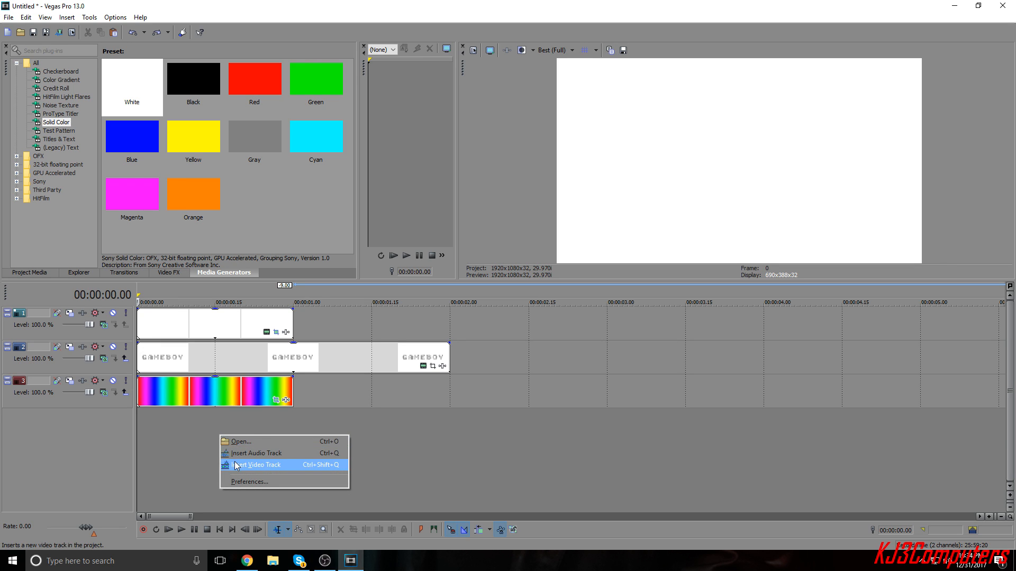
- Insert a new bottom video track with a generated title reading 'Gameboy'
{"action": "left_click", "coordinate": [258, 466]}
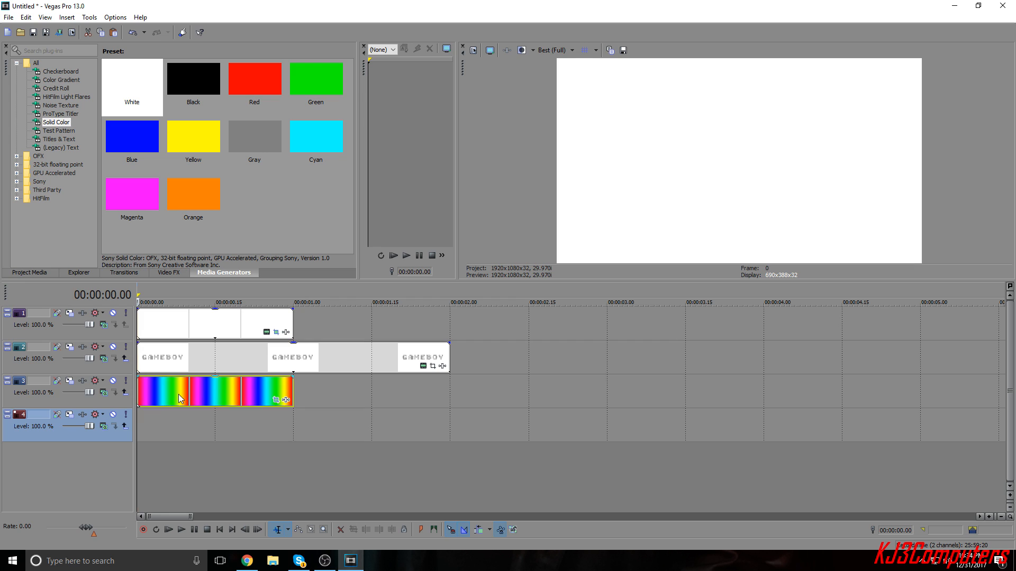
{"action": "right_click", "coordinate": [180, 398]}
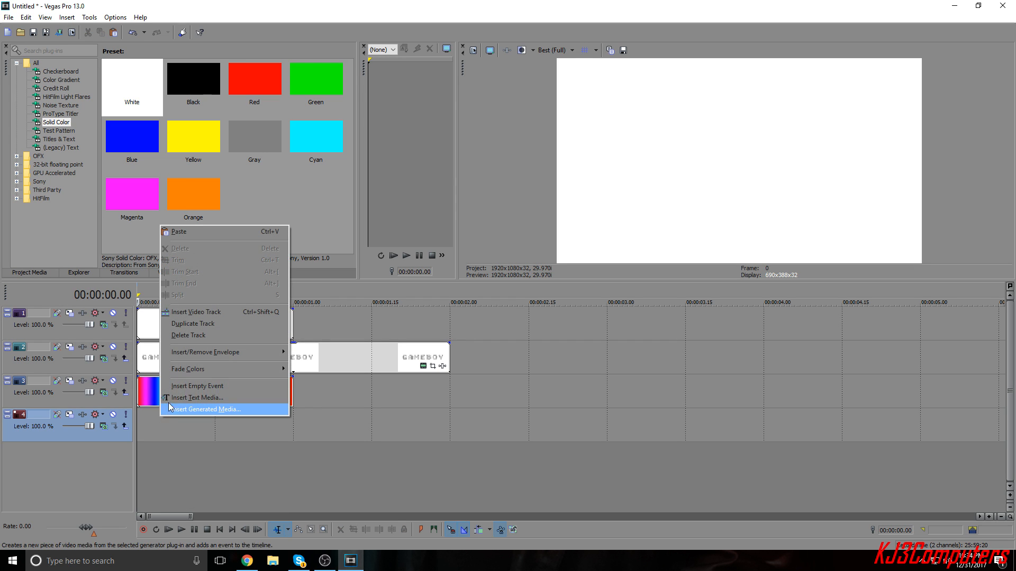
{"action": "left_click", "coordinate": [196, 397]}
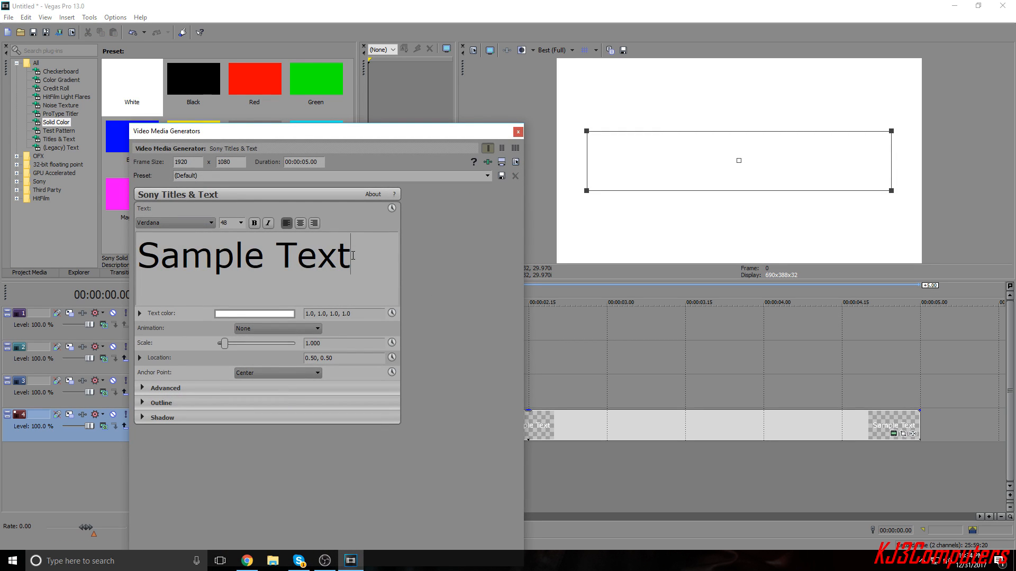
{"action": "type", "text": "G"}
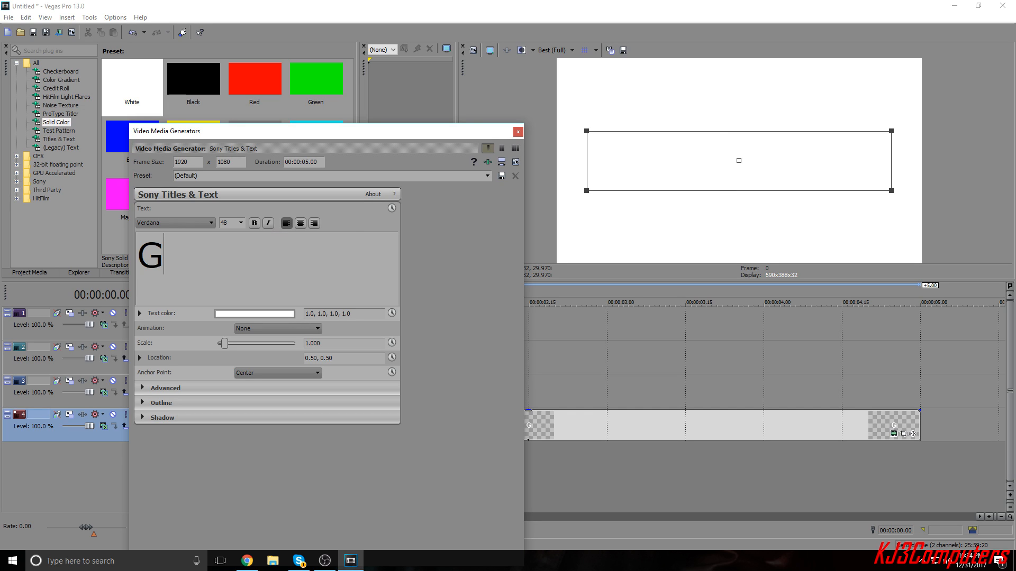
{"action": "type", "text": "ameboy"}
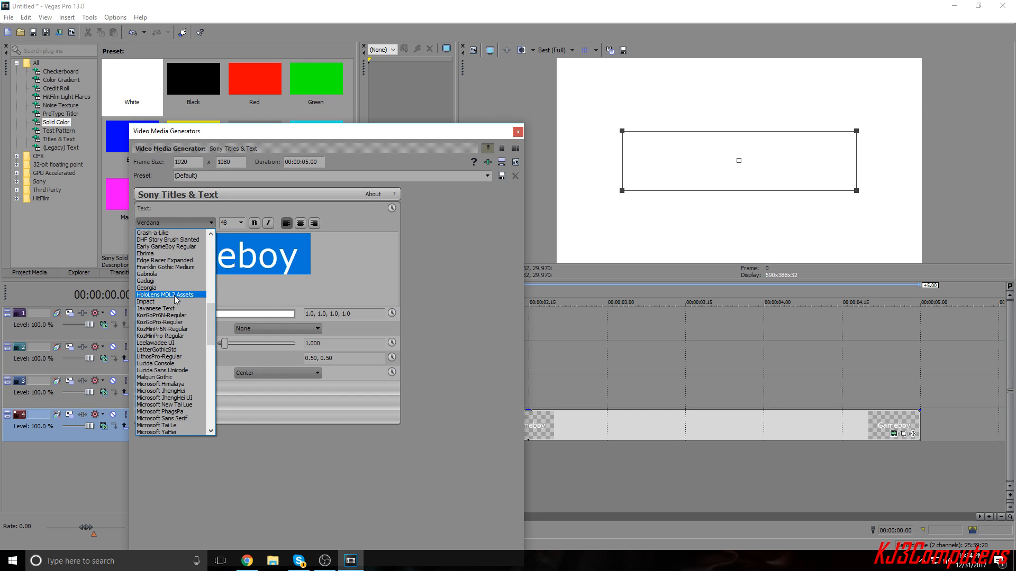
- Give the new title the Early GameBoy Regular font, its size, and a navy text colour
{"action": "left_click", "coordinate": [243, 223]}
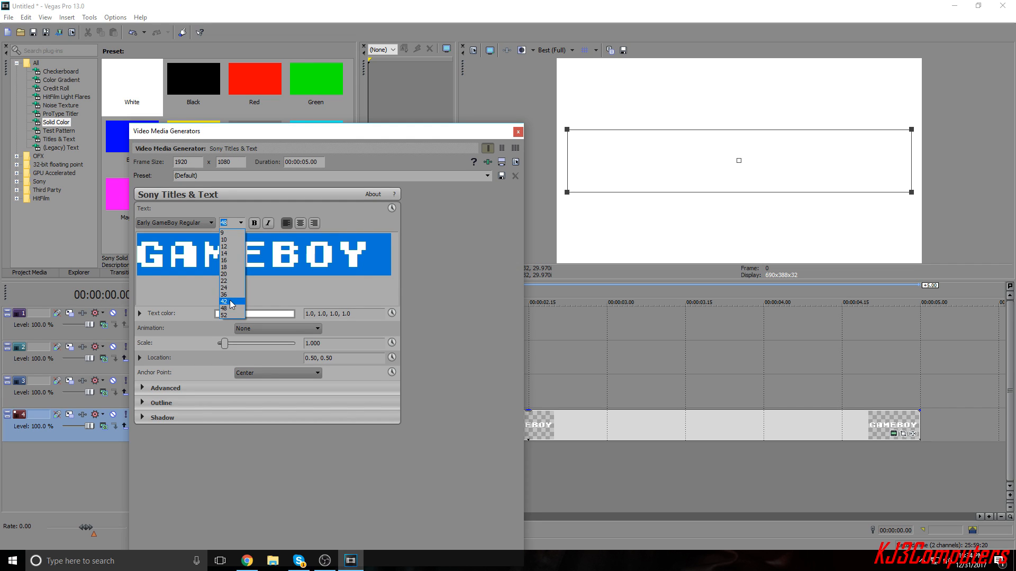
{"action": "left_click", "coordinate": [223, 308]}
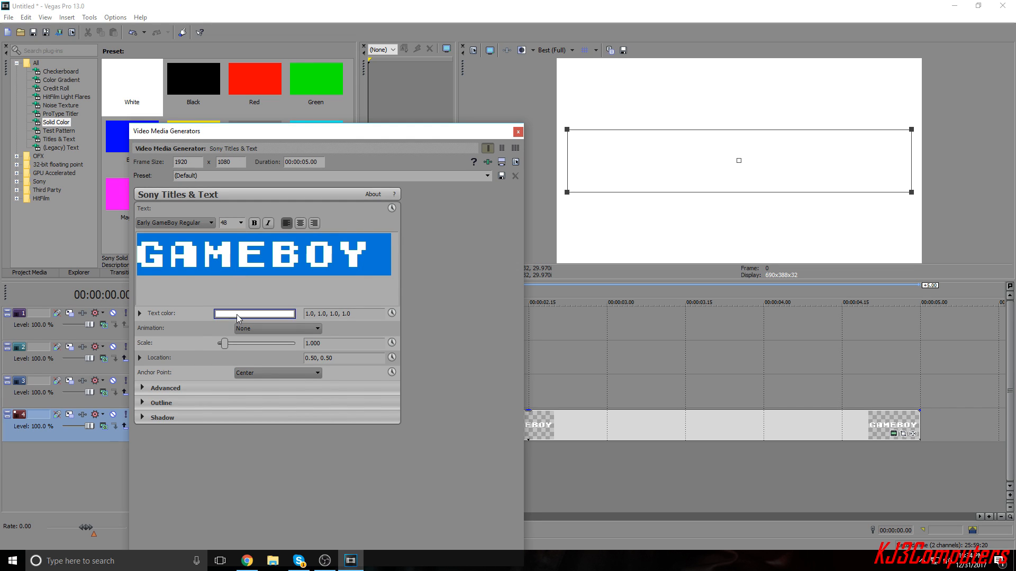
{"action": "left_click", "coordinate": [254, 313]}
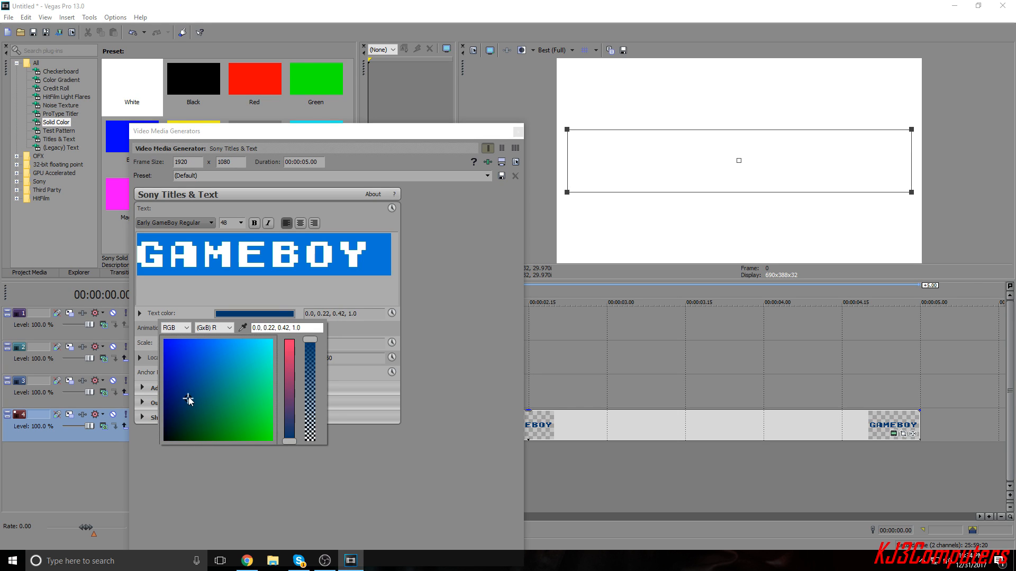
{"action": "mouse_move", "coordinate": [436, 342]}
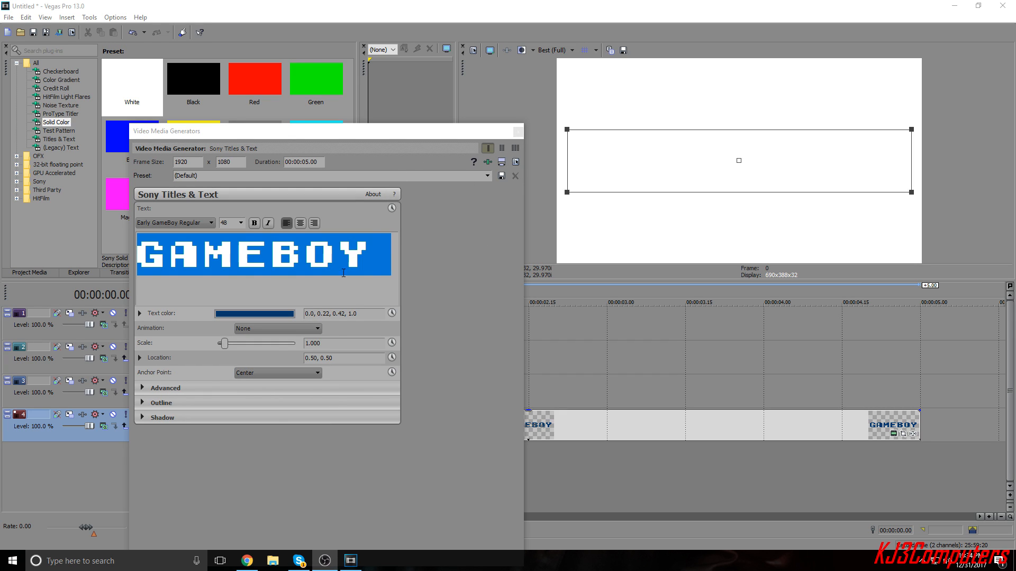
{"action": "left_click", "coordinate": [515, 175]}
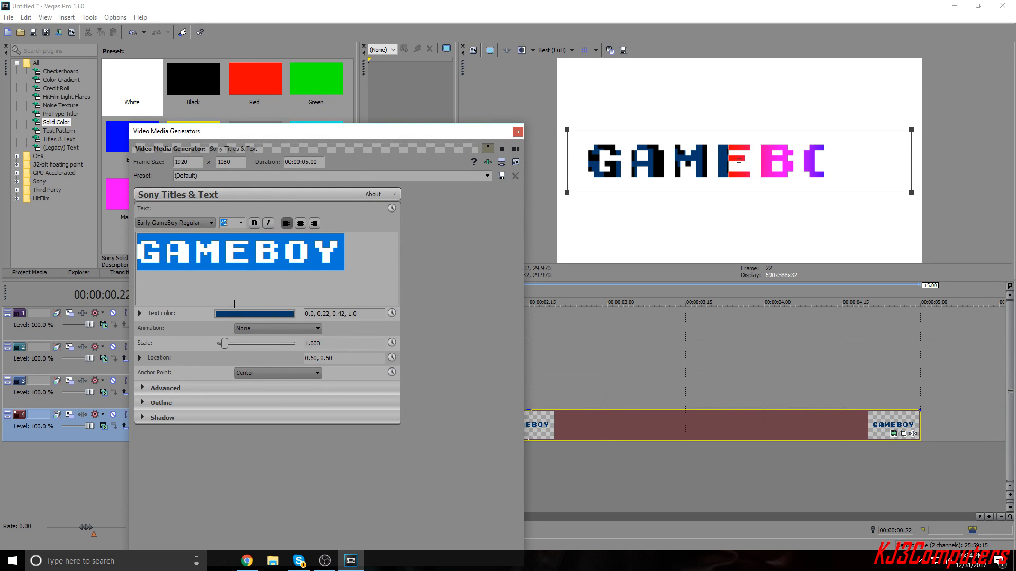
{"action": "left_click", "coordinate": [517, 131]}
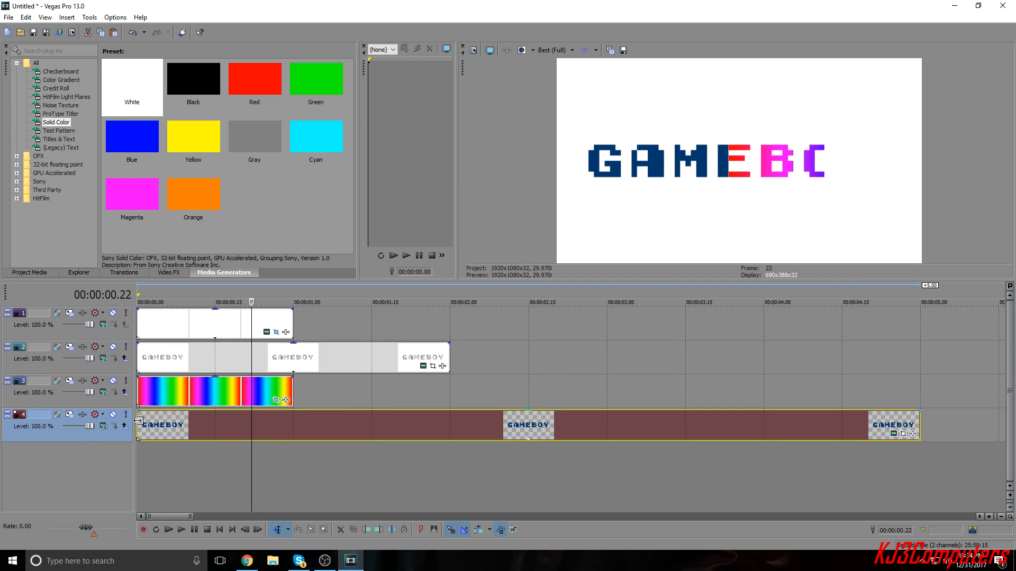
- Move the navy GAMEBOY clip later on the fourth track and reopen its text settings
{"action": "left_click_drag", "start_coordinate": [162, 425], "coordinate": [324, 425]}
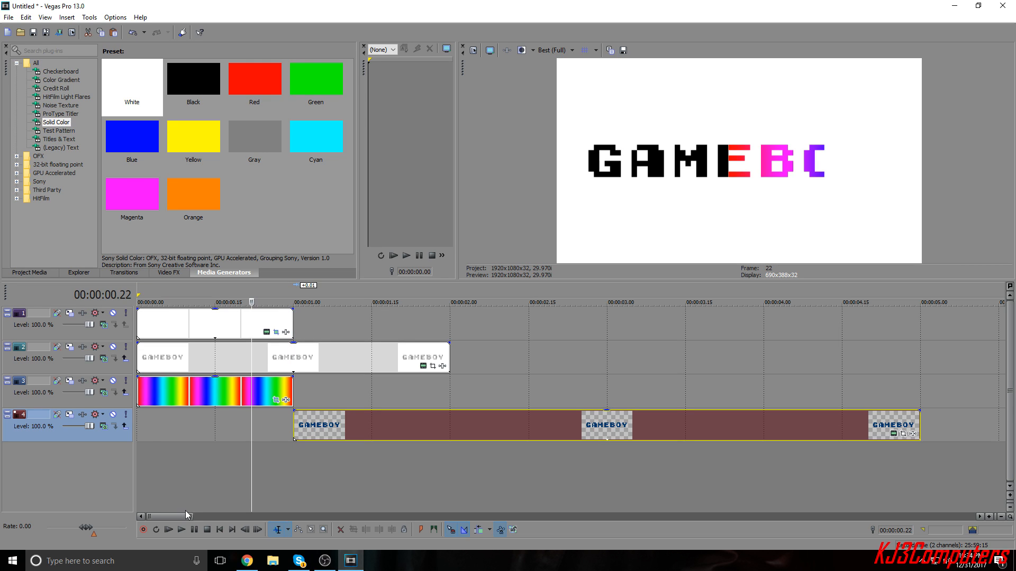
{"action": "left_click", "coordinate": [218, 529]}
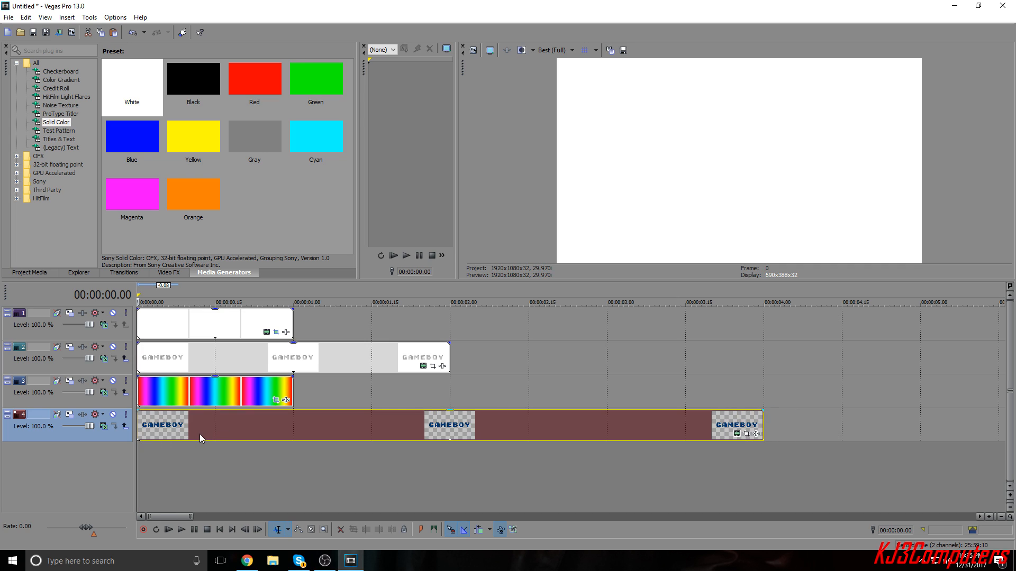
{"action": "mouse_move", "coordinate": [829, 408]}
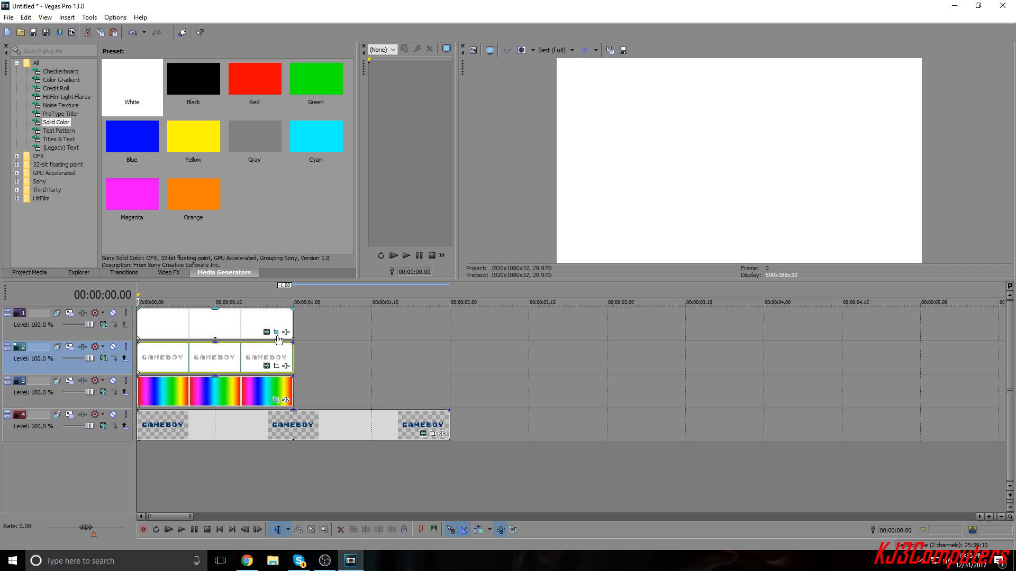
{"action": "left_click", "coordinate": [180, 530]}
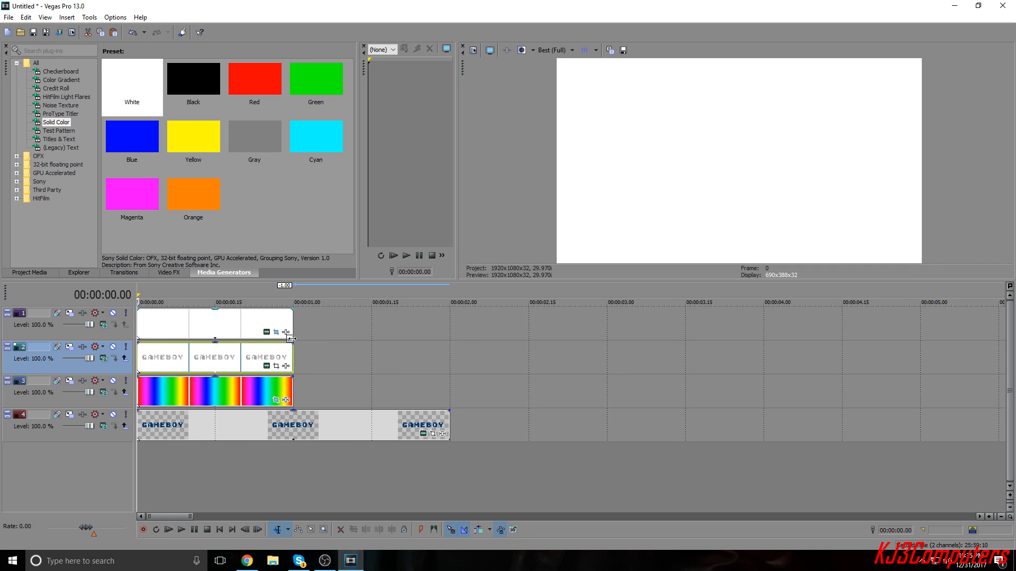
{"action": "left_click", "coordinate": [182, 530]}
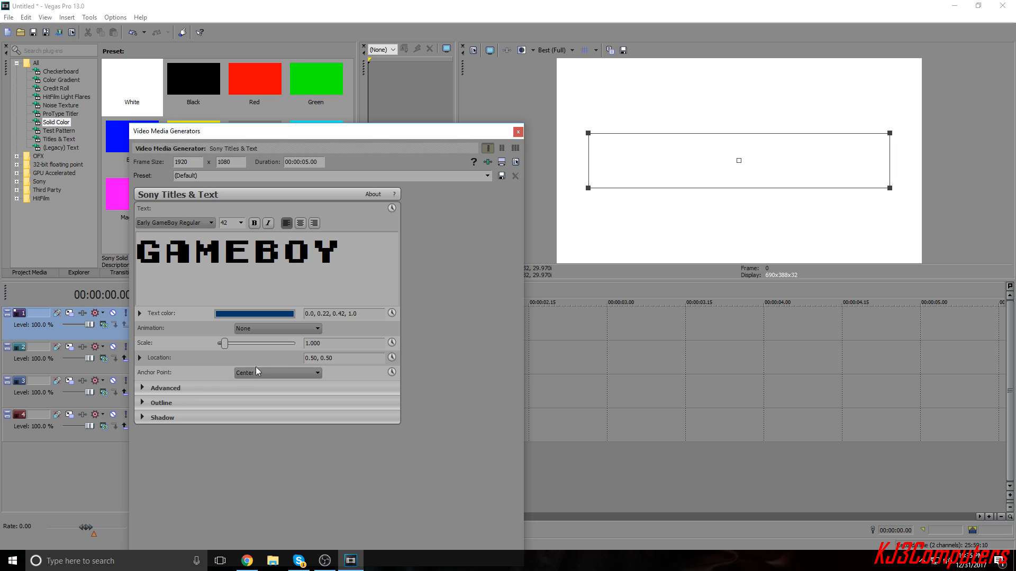
{"action": "left_click", "coordinate": [141, 387]}
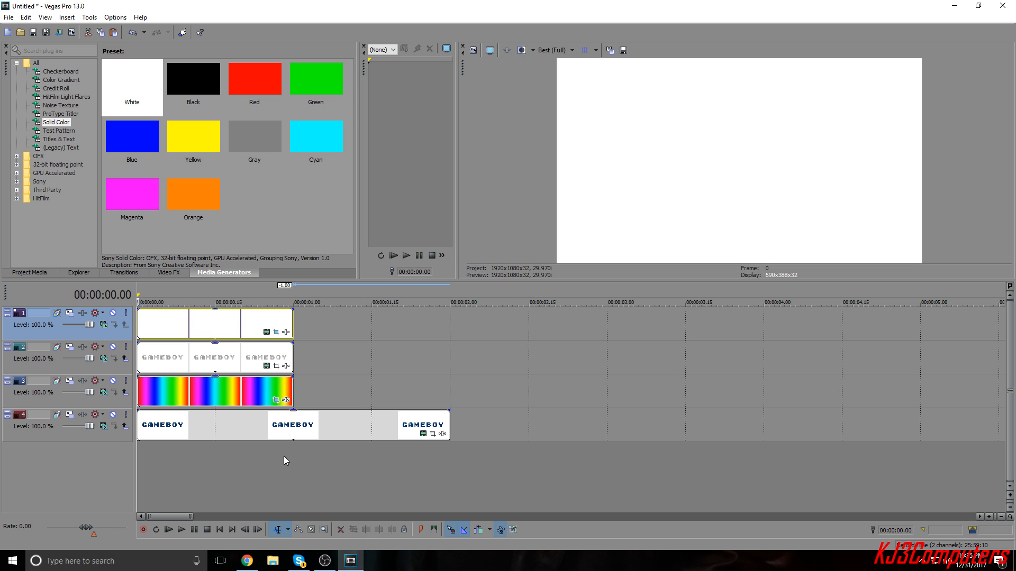
{"action": "left_click", "coordinate": [180, 529]}
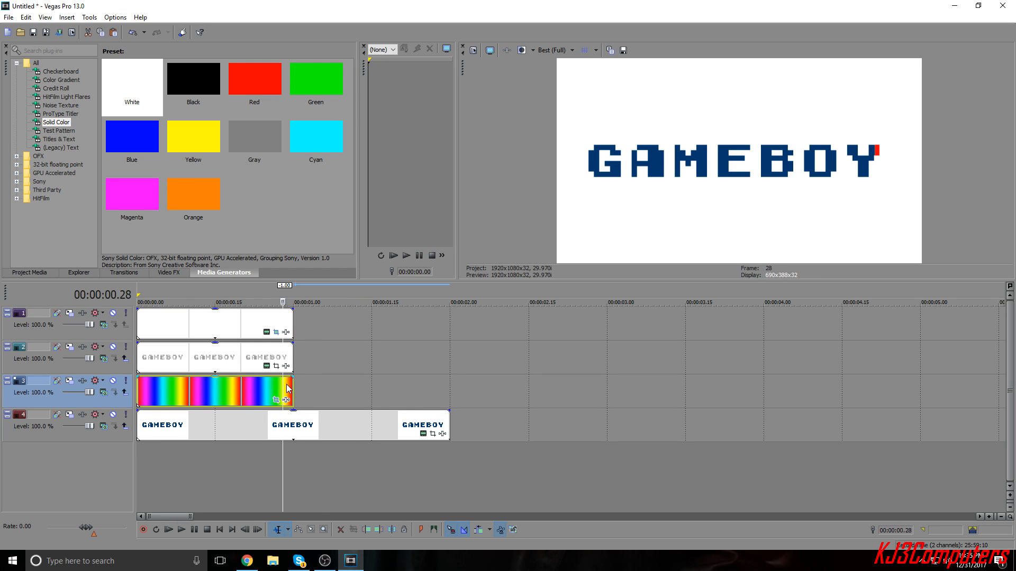
- Add a fade-out to the end of the navy GAMEBOY clip
{"action": "left_click", "coordinate": [180, 529]}
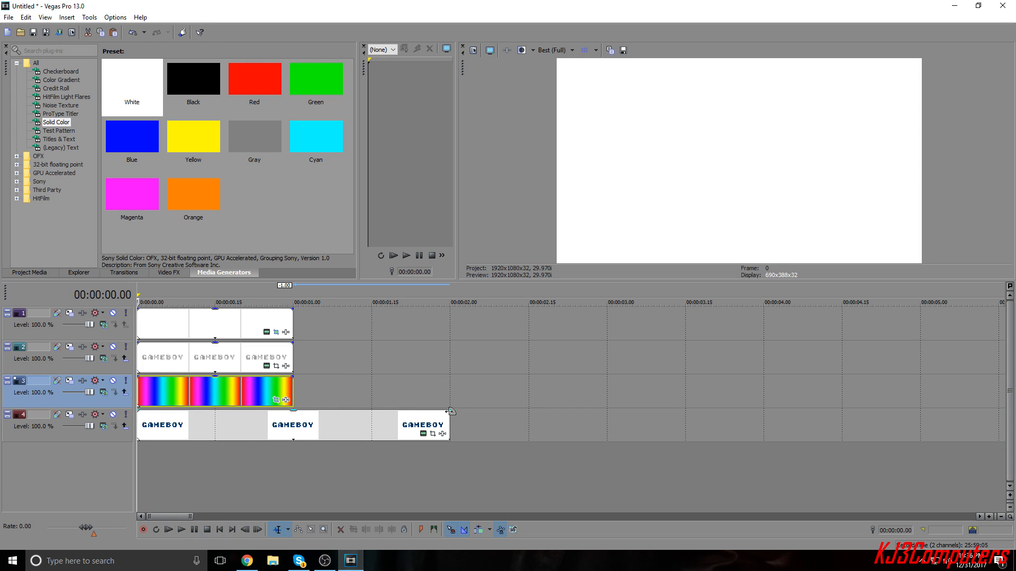
{"action": "left_click_drag", "start_coordinate": [448, 411], "coordinate": [371, 419]}
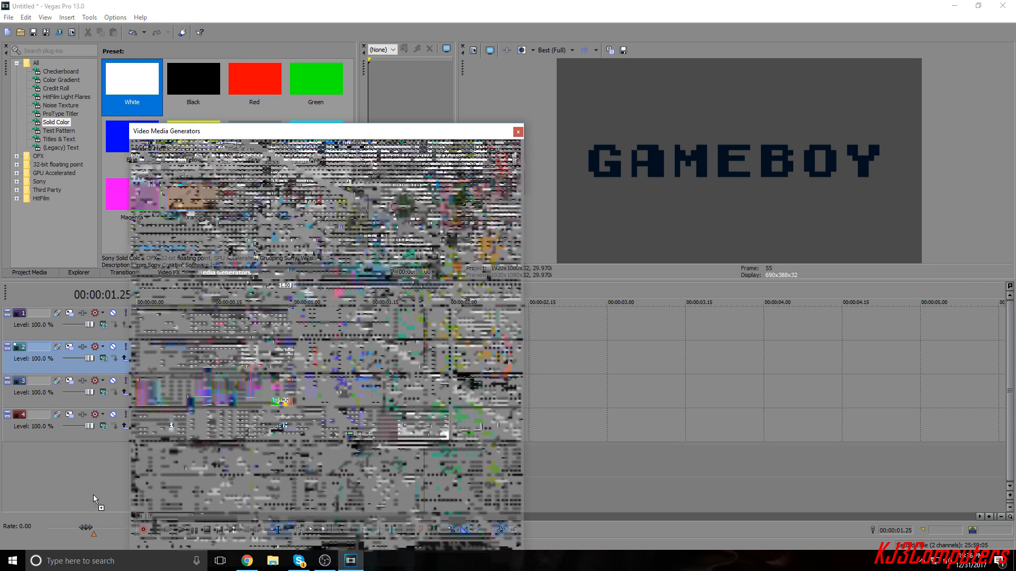
- Place a Solid Color White clip on a new fifth track and replay the intro from the start
{"action": "left_click", "coordinate": [517, 131]}
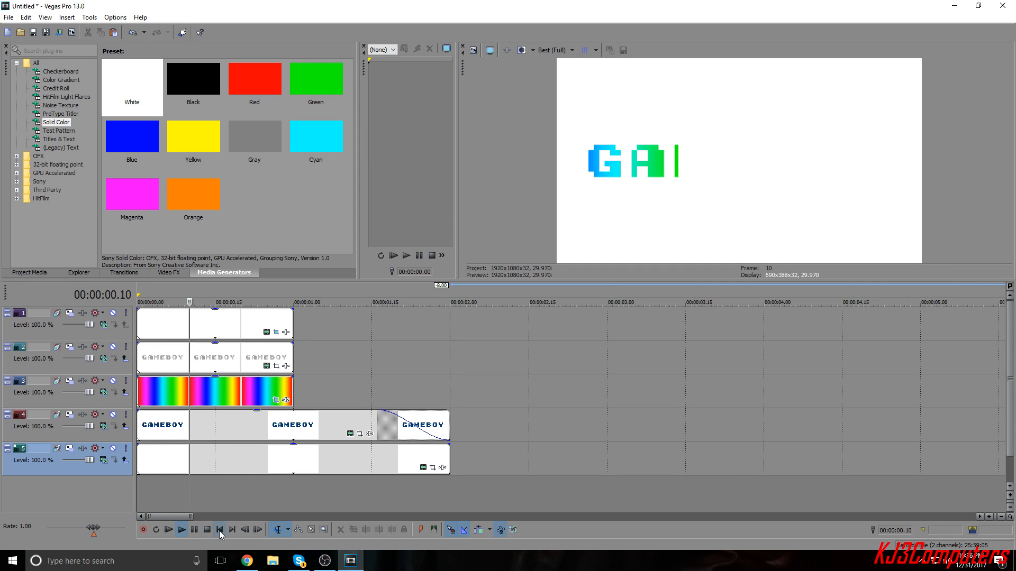
{"action": "left_click", "coordinate": [220, 529]}
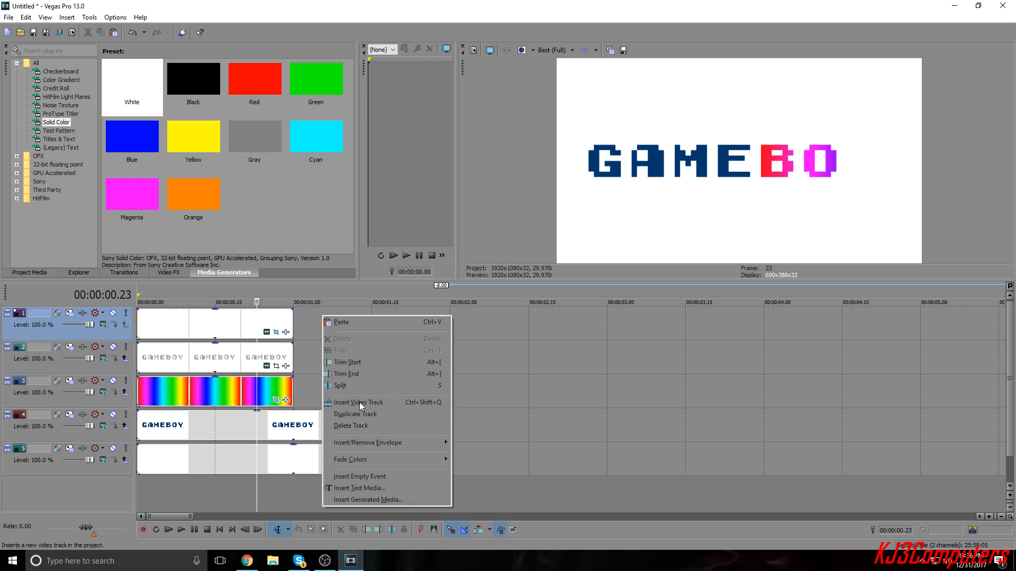
- Insert a text clip reading KJ3Computers in black on a new top video track
{"action": "left_click", "coordinate": [358, 402]}
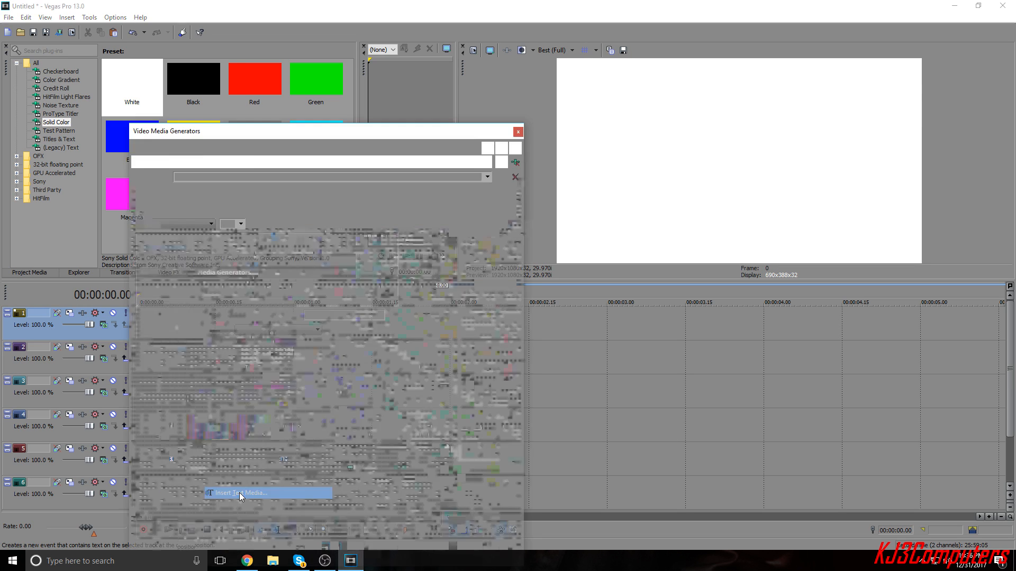
{"action": "left_click", "coordinate": [241, 492]}
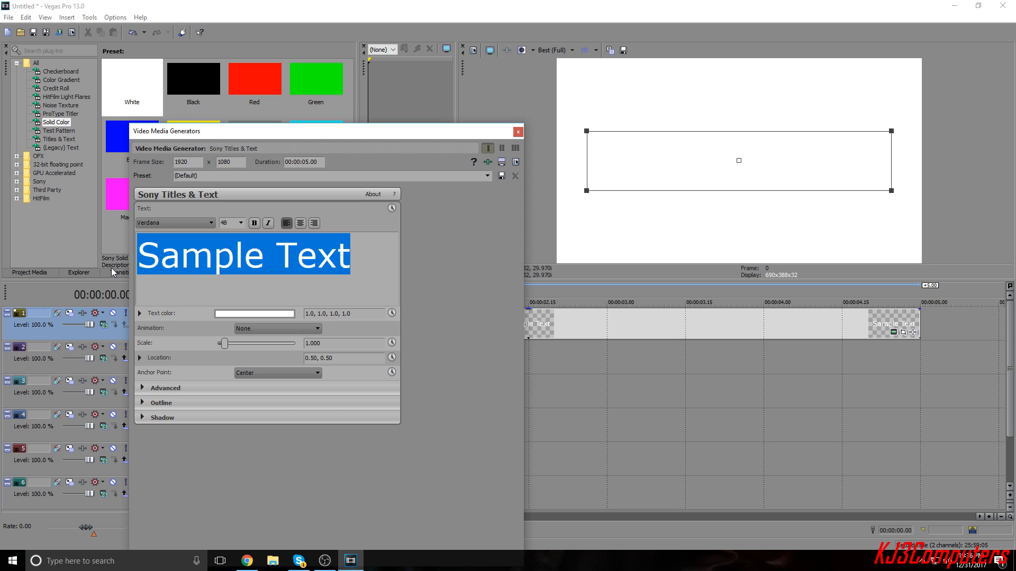
{"action": "type", "text": "KJ3Computers"}
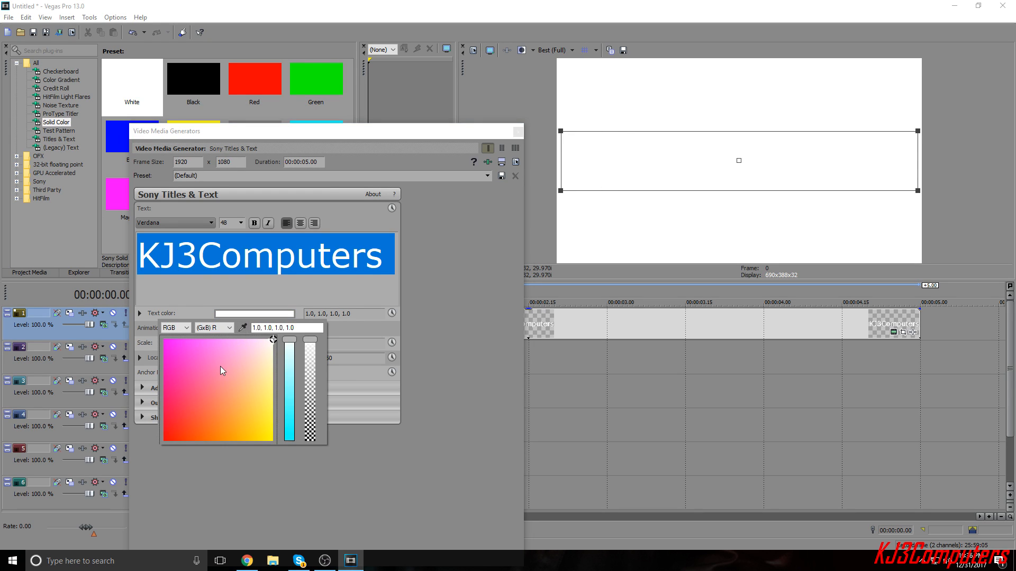
{"action": "left_click", "coordinate": [273, 339]}
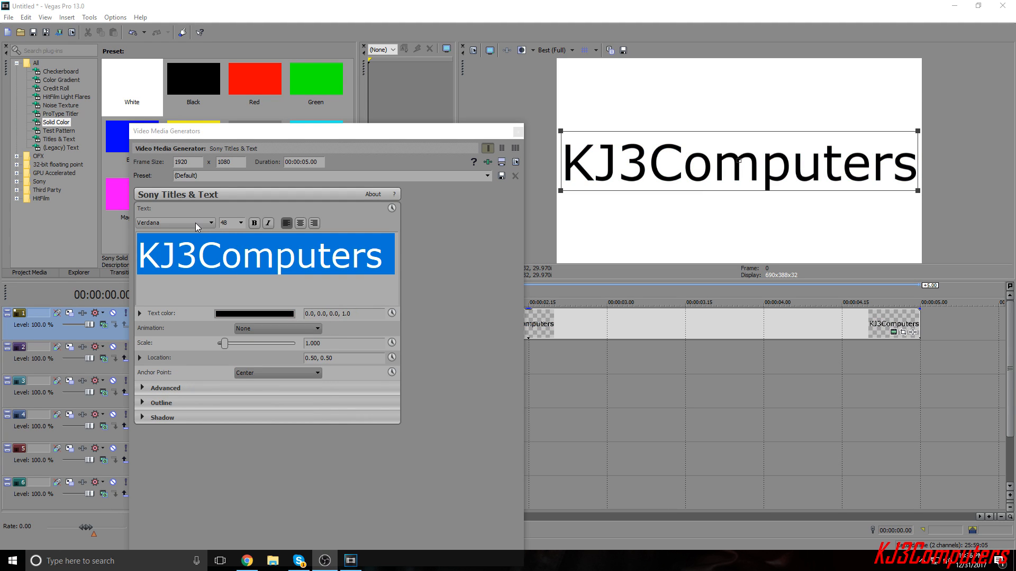
- Set the text to Agency FB italic at size 22 after trying VCR OSD Mono
{"action": "left_click", "coordinate": [211, 222]}
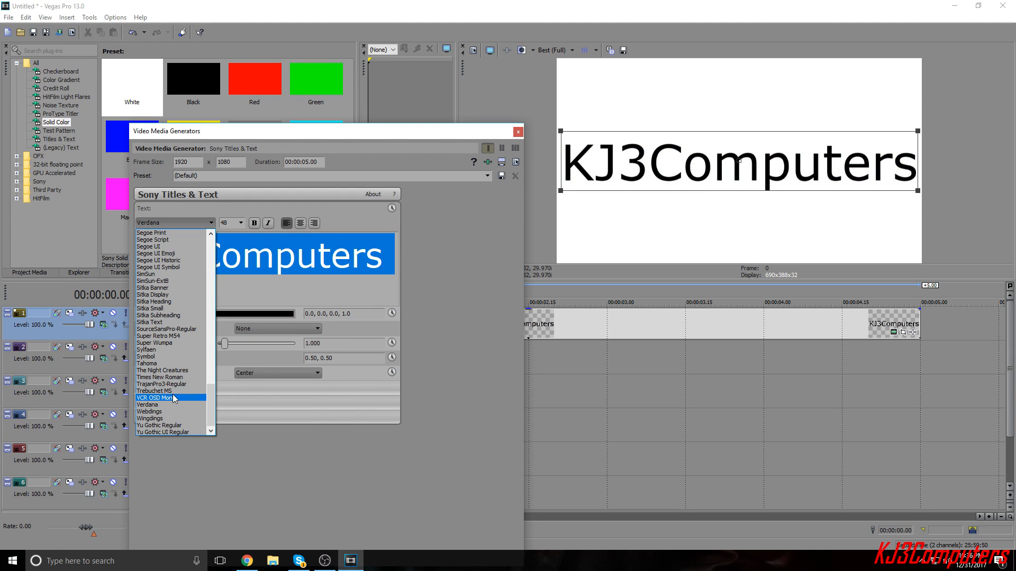
{"action": "left_click", "coordinate": [154, 397]}
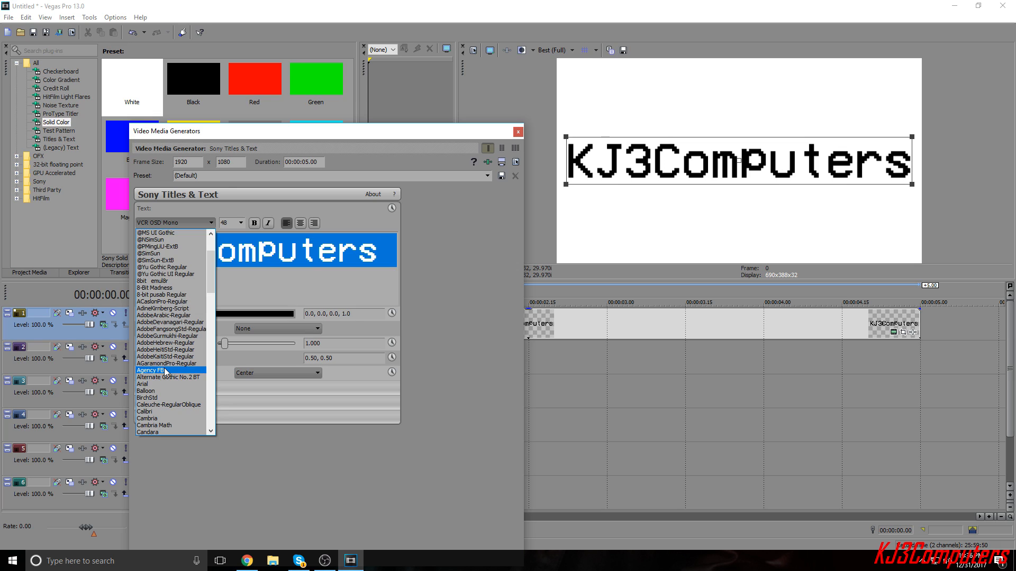
{"action": "left_click", "coordinate": [153, 370]}
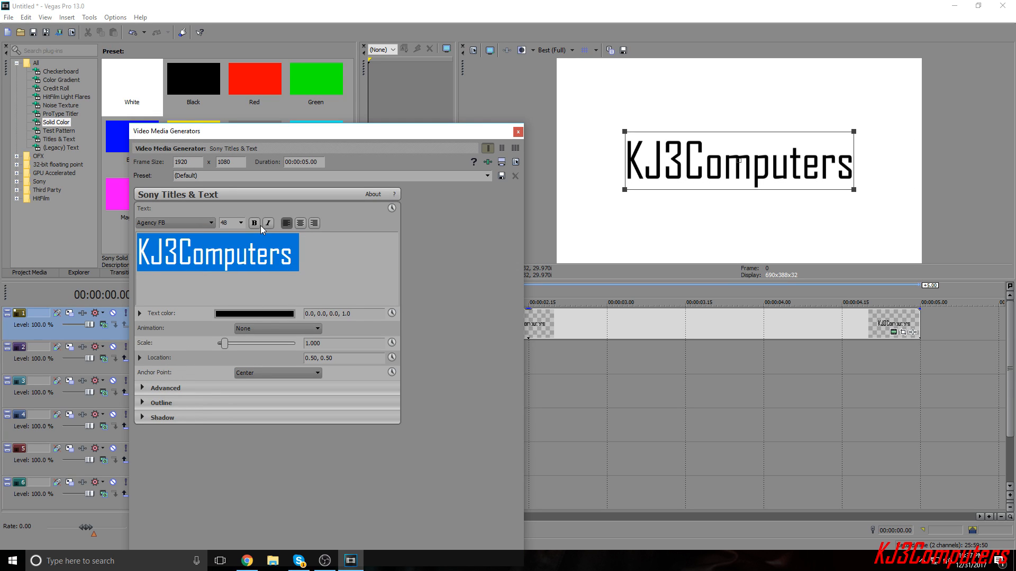
{"action": "left_click", "coordinate": [268, 224]}
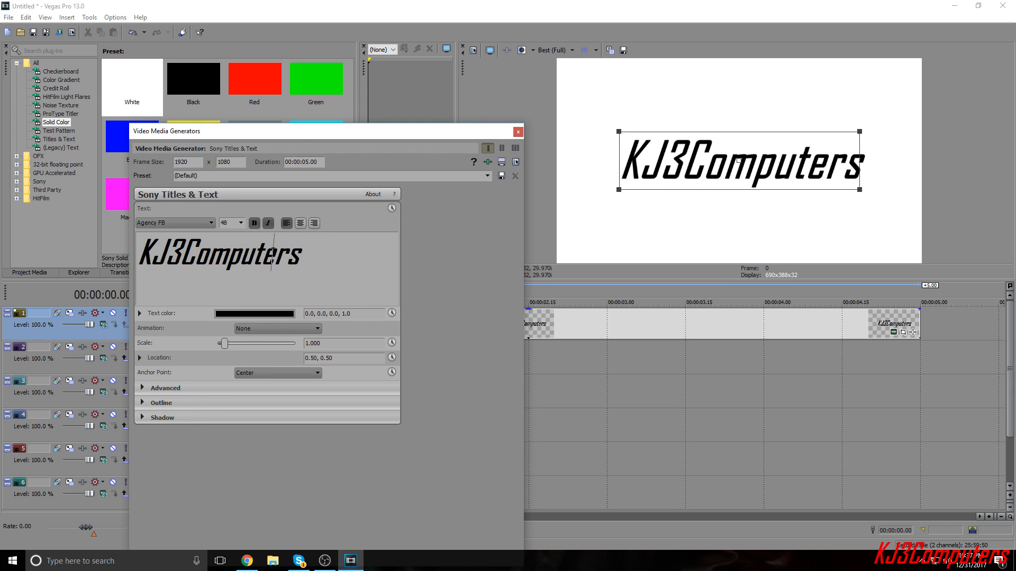
{"action": "left_click", "coordinate": [241, 222]}
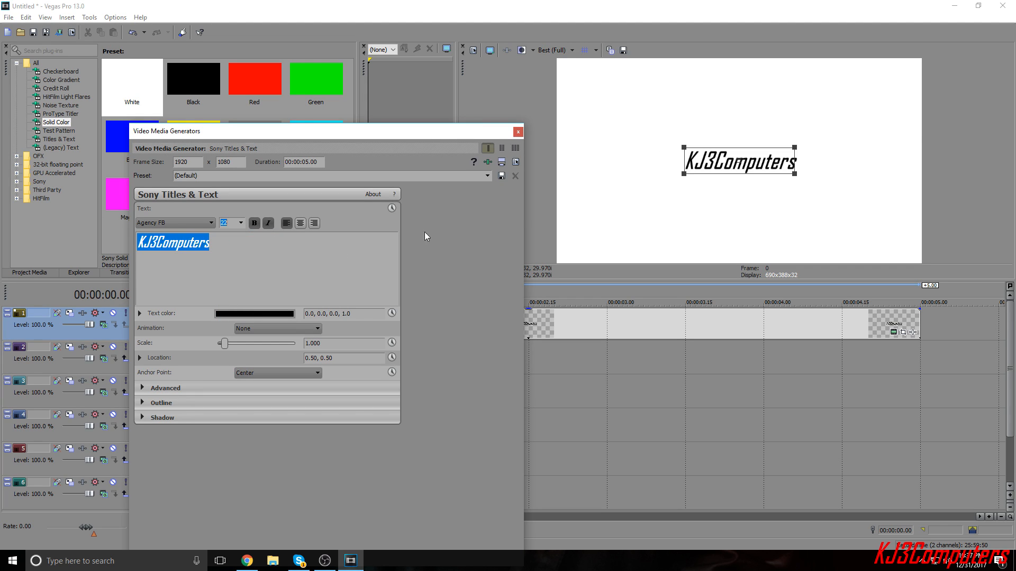
{"action": "mouse_move", "coordinate": [171, 362]}
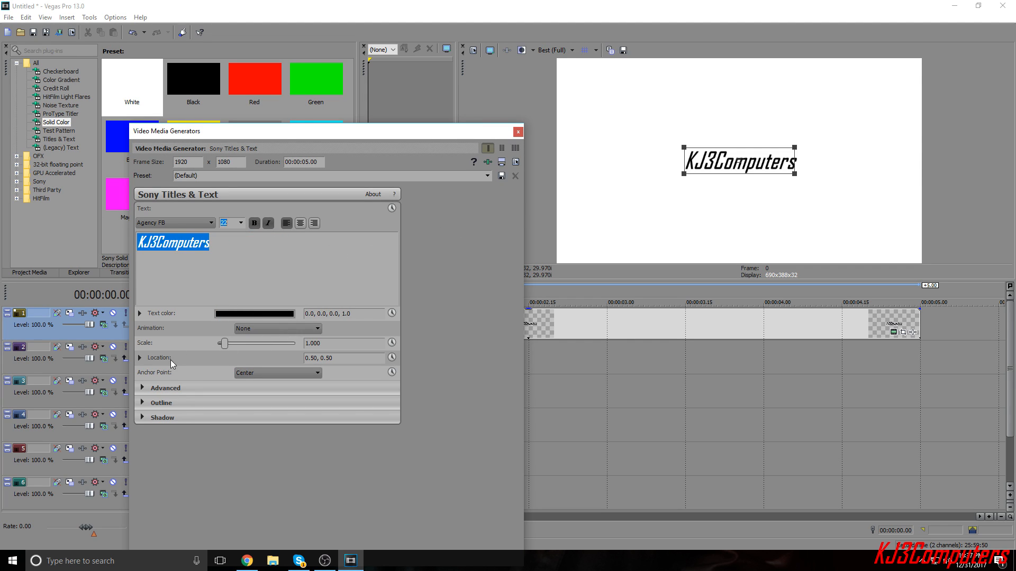
- Position the text at Location 0.50, 0.15 so it sits below GAMEBOY
{"action": "left_click", "coordinate": [328, 357]}
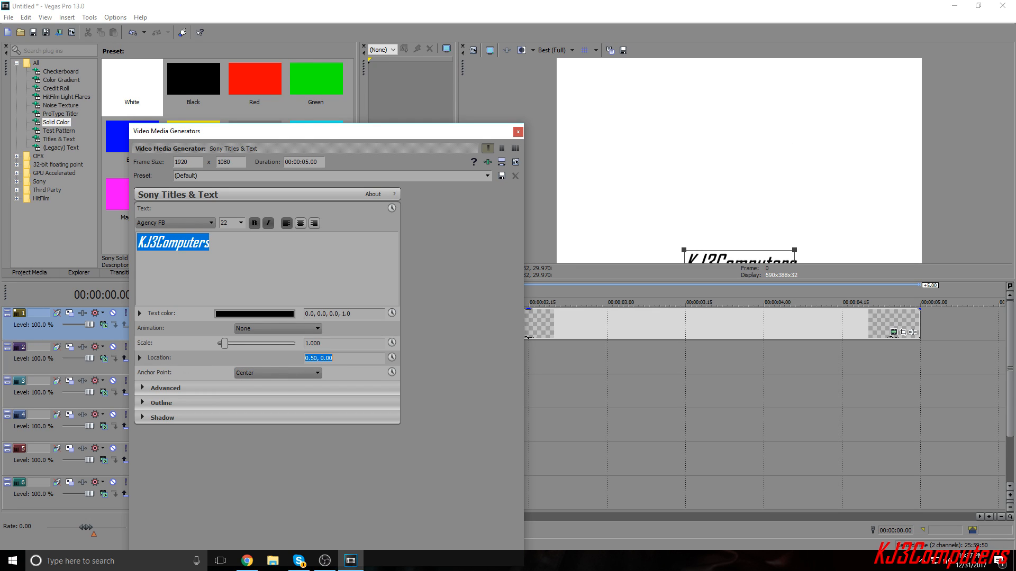
{"action": "mouse_move", "coordinate": [367, 369]}
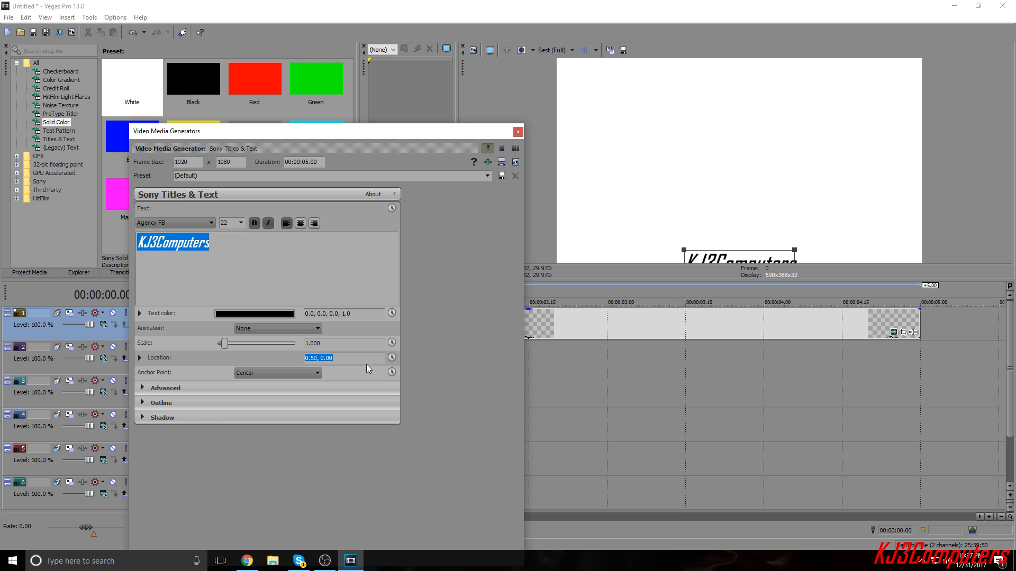
{"action": "left_click", "coordinate": [343, 358]}
{"action": "type", "text": "15"}
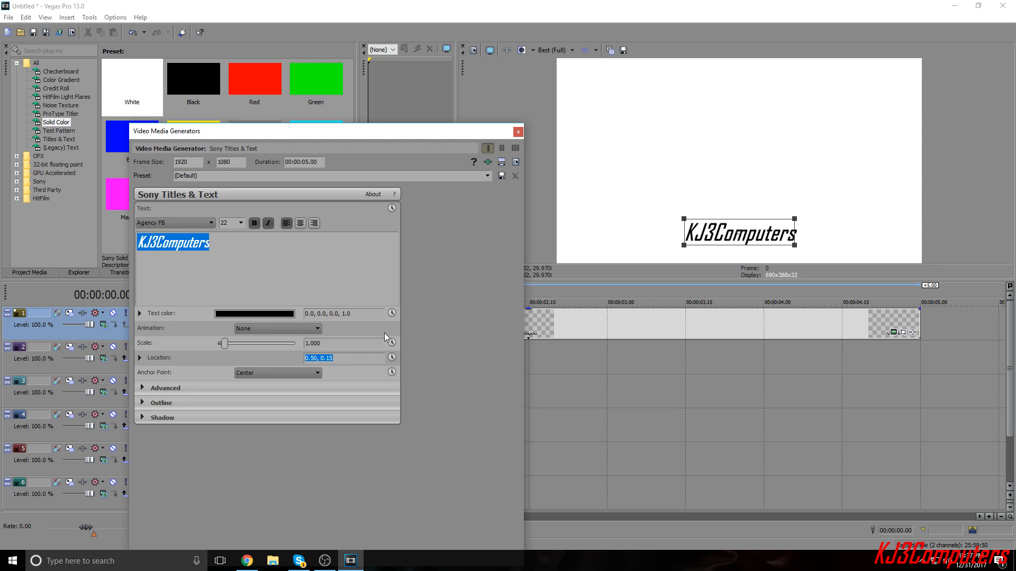
{"action": "left_click", "coordinate": [517, 131]}
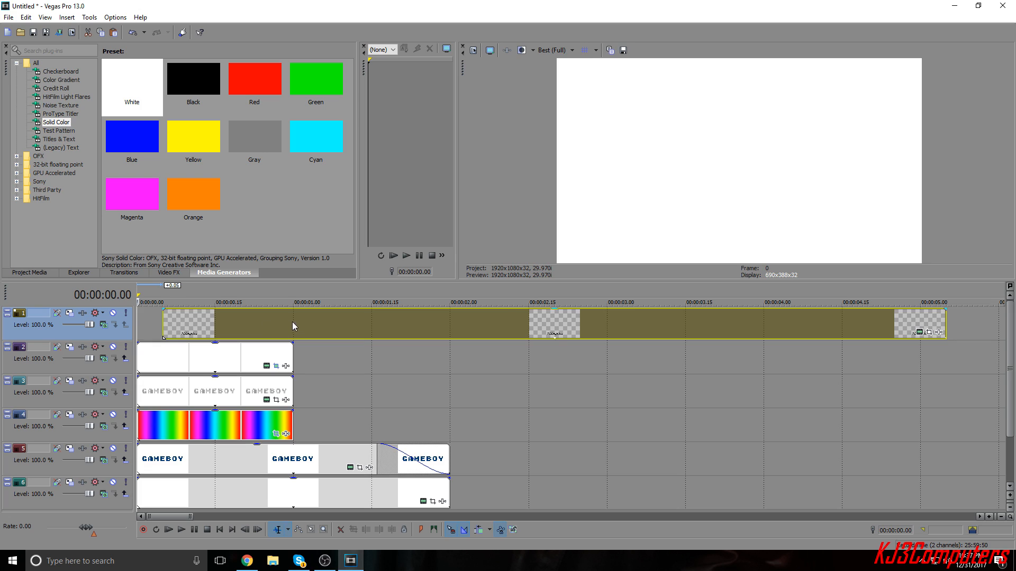
- Trim the KJ3Computers clip, preview it, and lengthen it to end near two seconds
{"action": "left_click", "coordinate": [294, 302]}
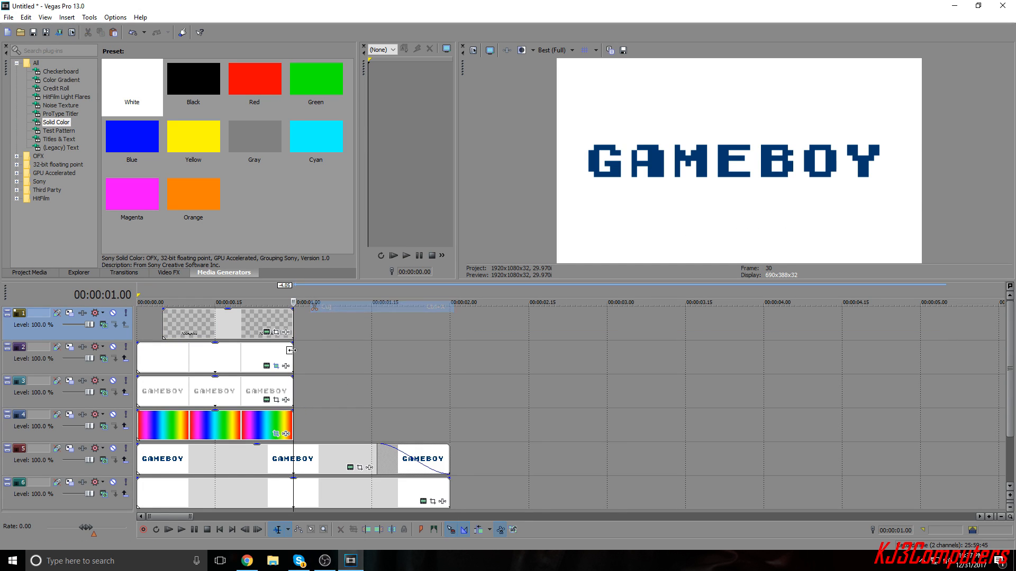
{"action": "left_click", "coordinate": [220, 530]}
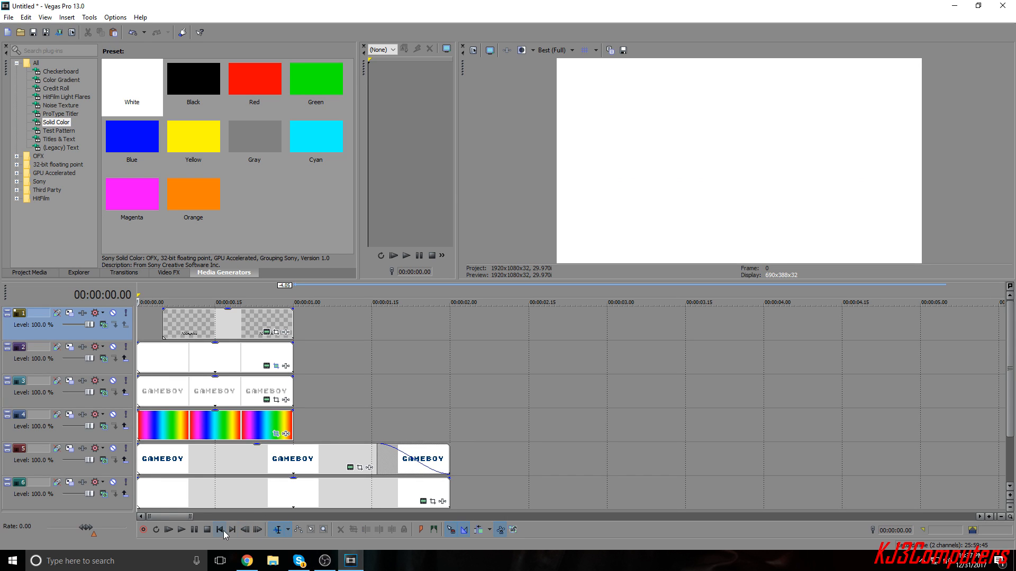
{"action": "left_click", "coordinate": [180, 530]}
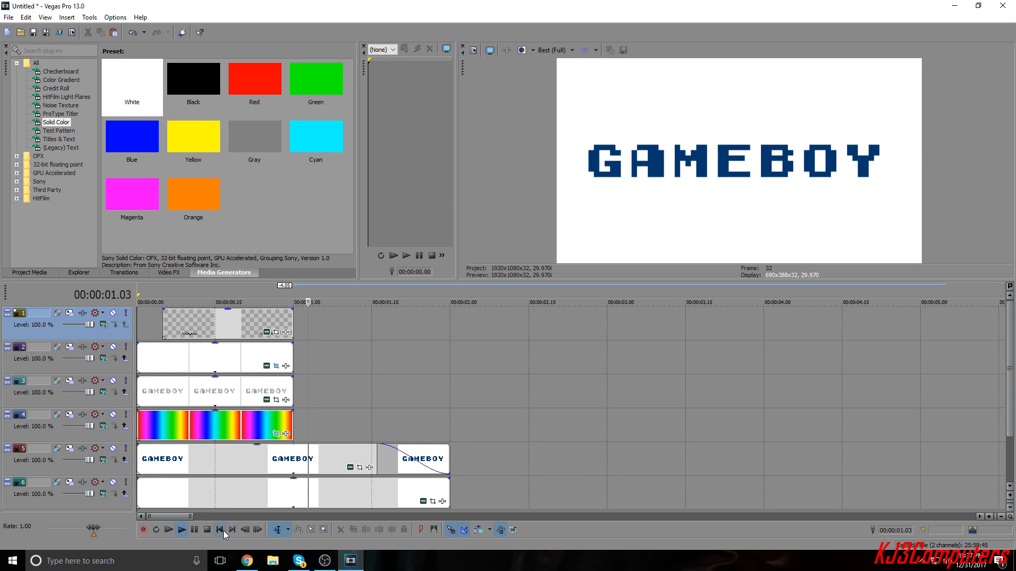
{"action": "left_click", "coordinate": [220, 529]}
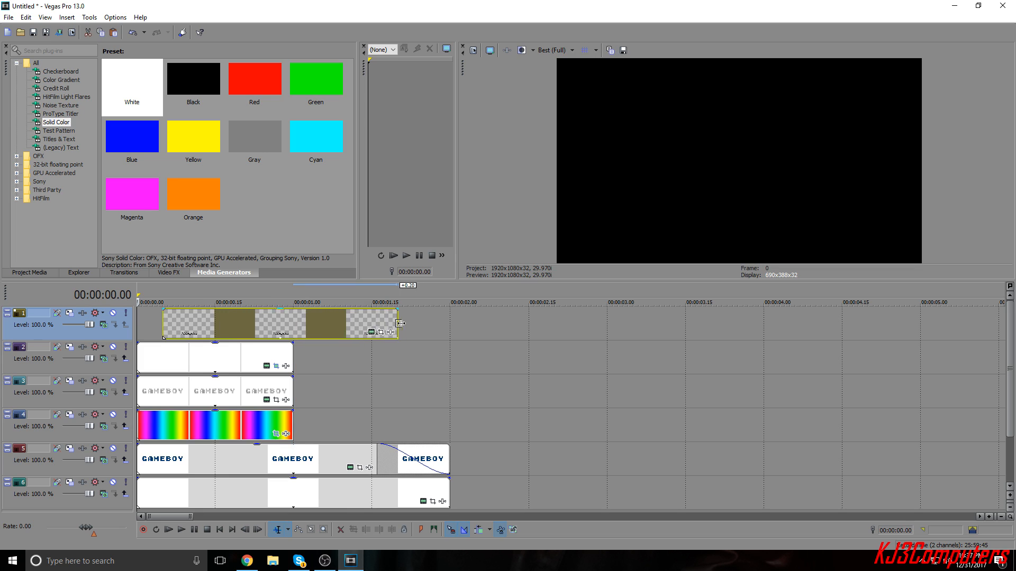
{"action": "left_click", "coordinate": [180, 530]}
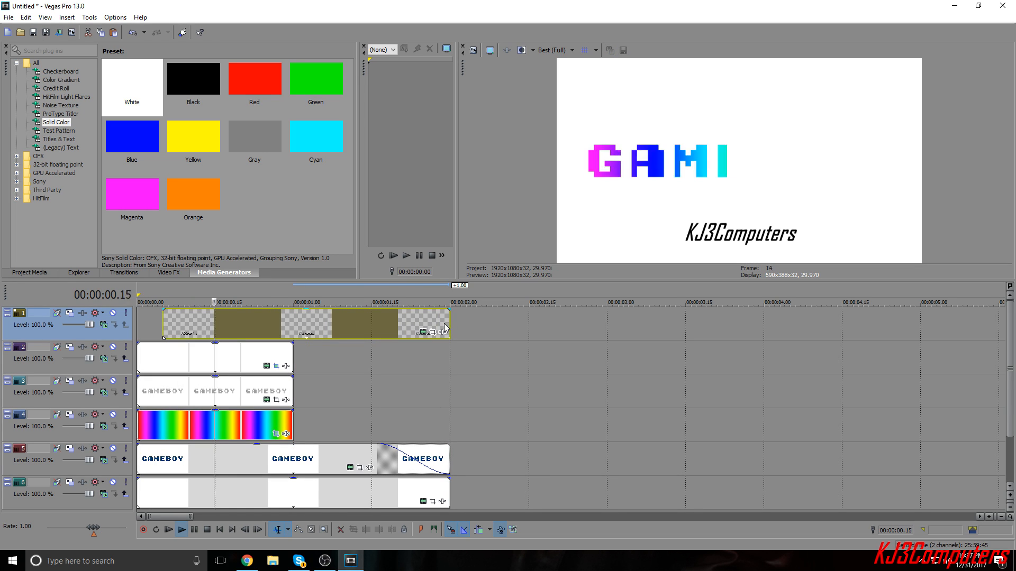
- Add a short fade-out to the end of the text clip and preview the intro
{"action": "left_click_drag", "start_coordinate": [447, 320], "coordinate": [399, 320]}
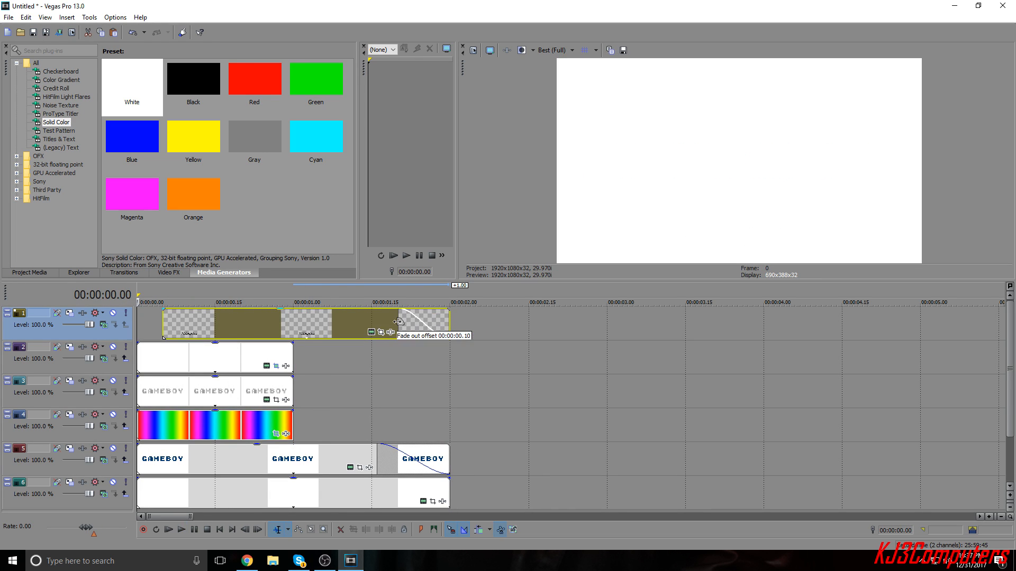
{"action": "left_click_drag", "start_coordinate": [399, 321], "coordinate": [382, 326]}
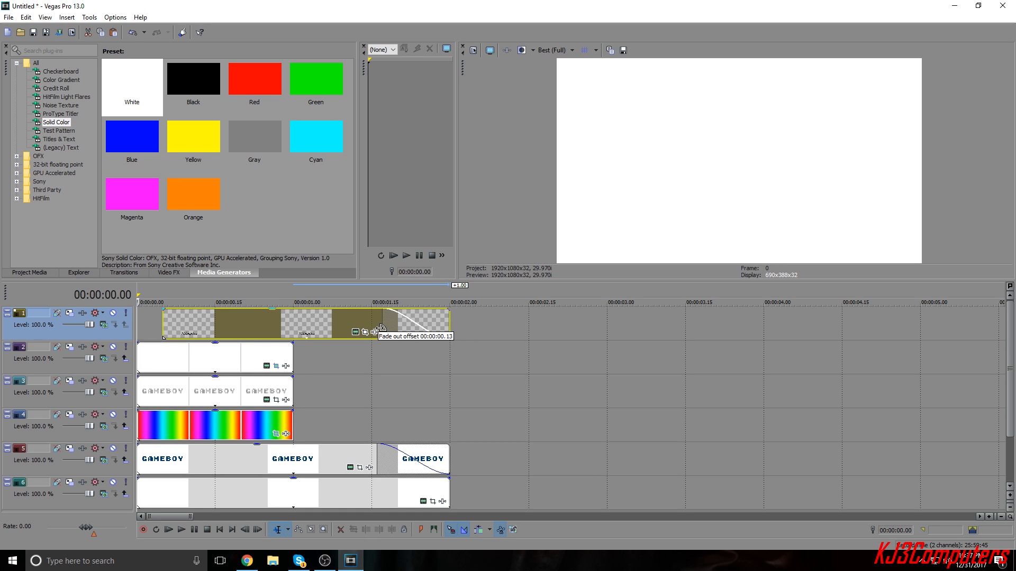
{"action": "left_click", "coordinate": [179, 529]}
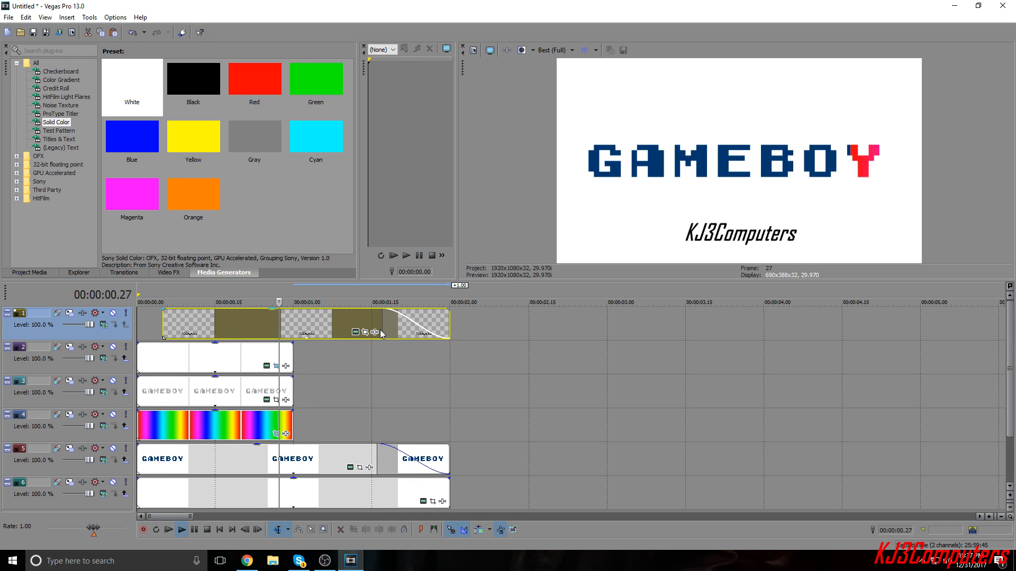